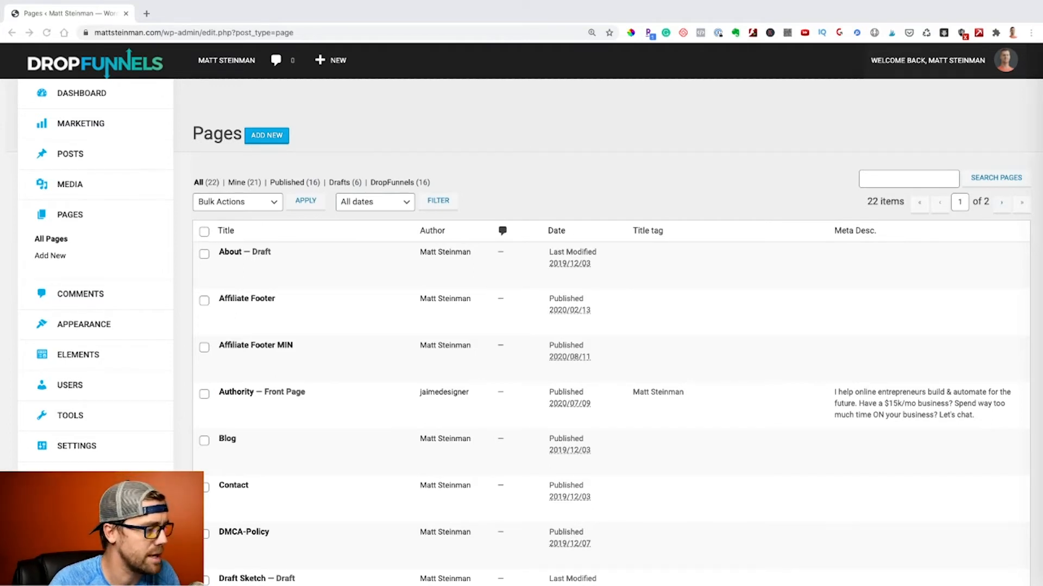
# Preview DUMMY TEST PAGE briefly, then open it in the page builder
pyautogui.scroll(-3)
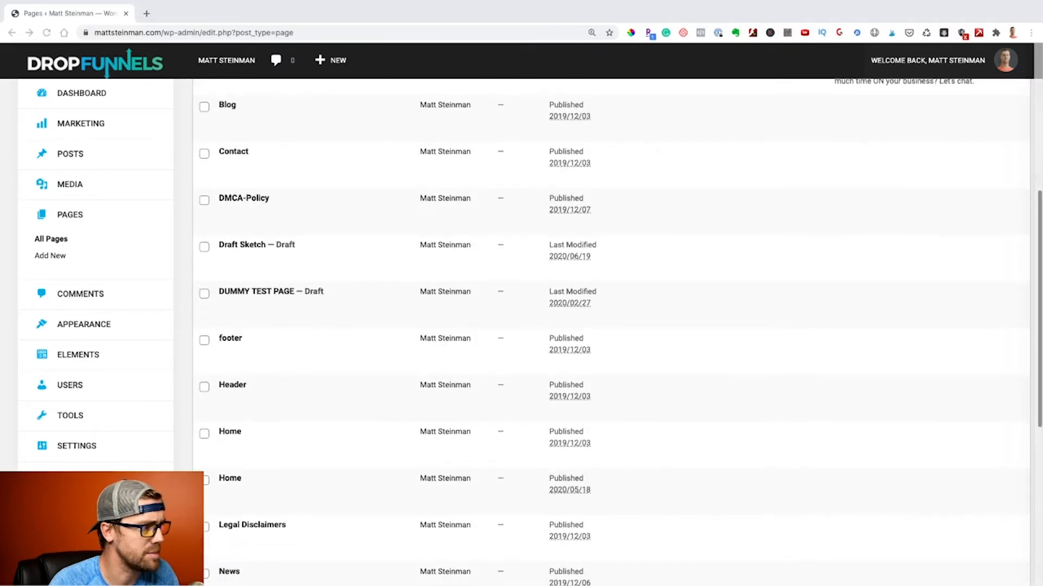
pyautogui.moveTo(353, 292)
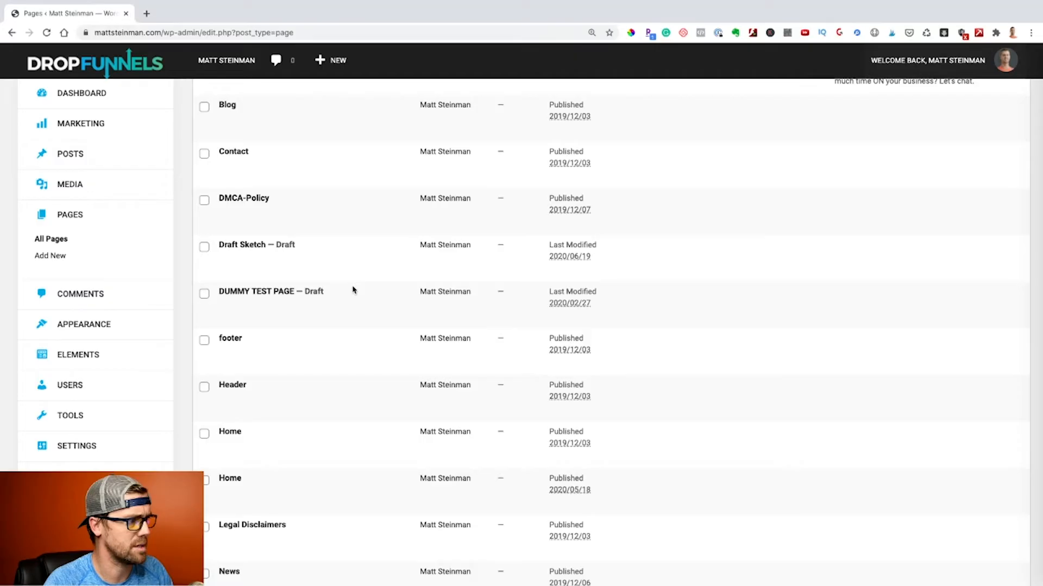
pyautogui.moveTo(271, 291)
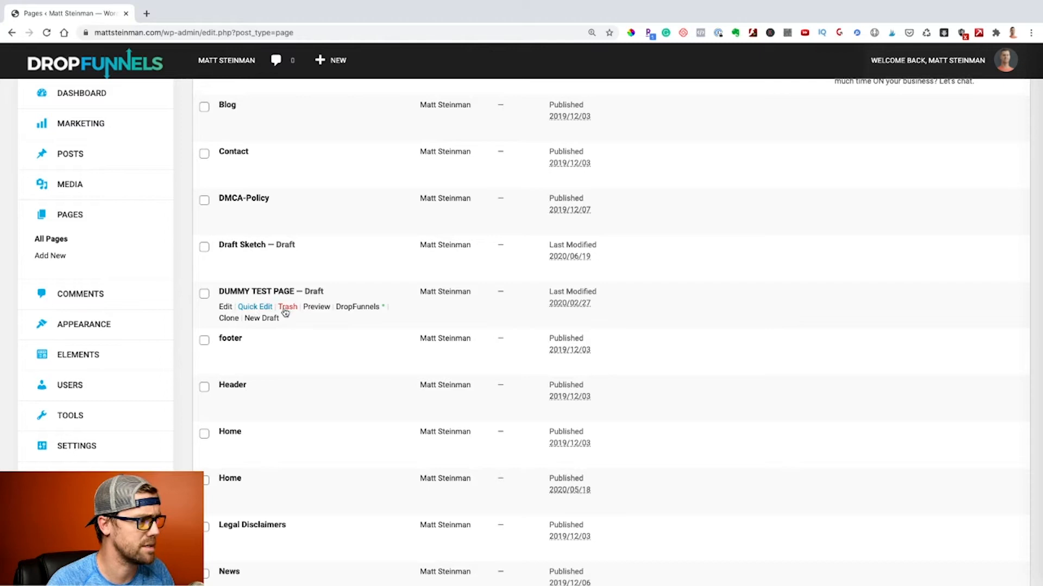
pyautogui.click(316, 306)
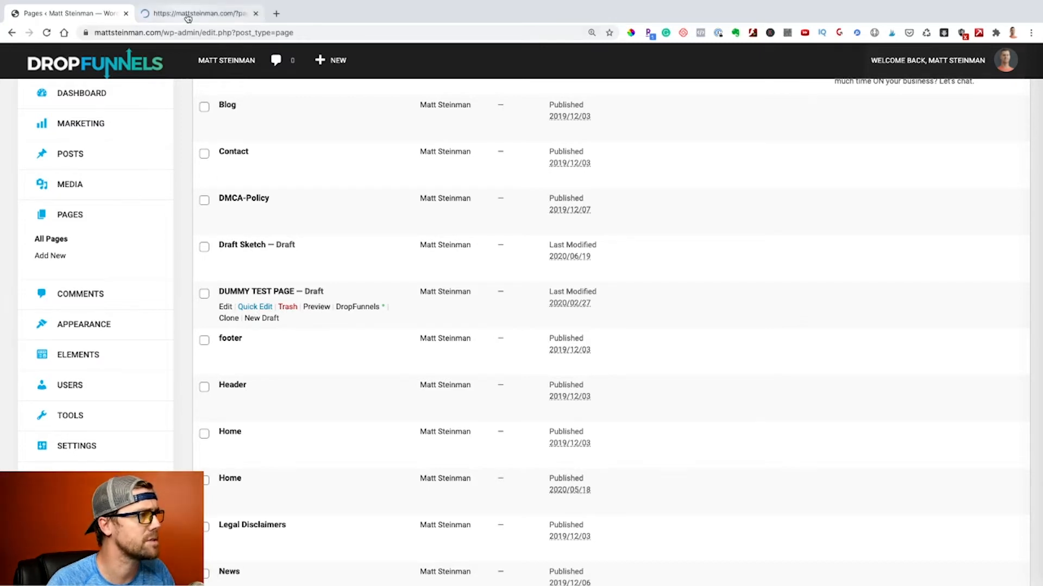
pyautogui.click(316, 306)
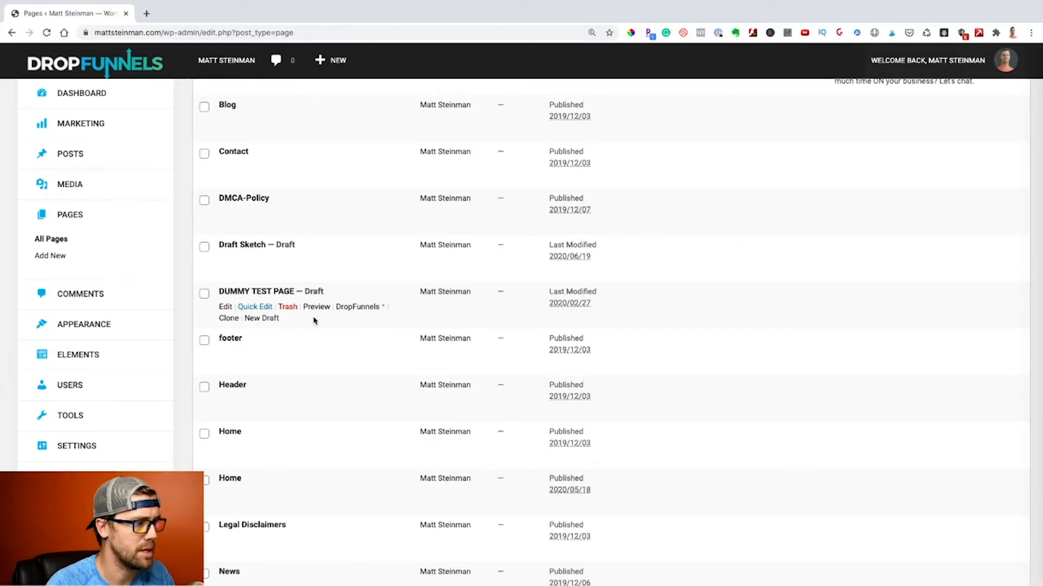
pyautogui.moveTo(351, 311)
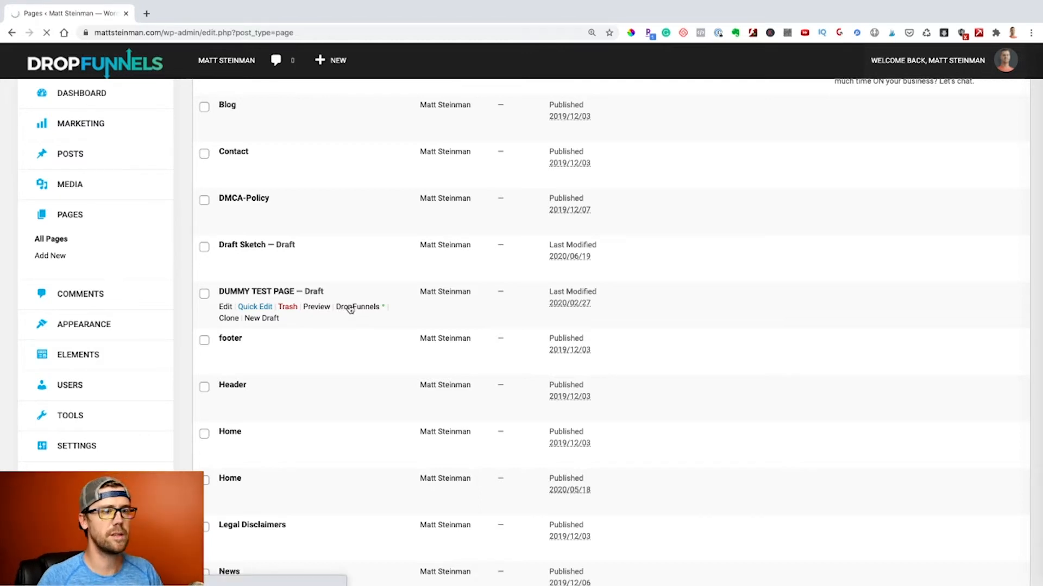
pyautogui.click(316, 306)
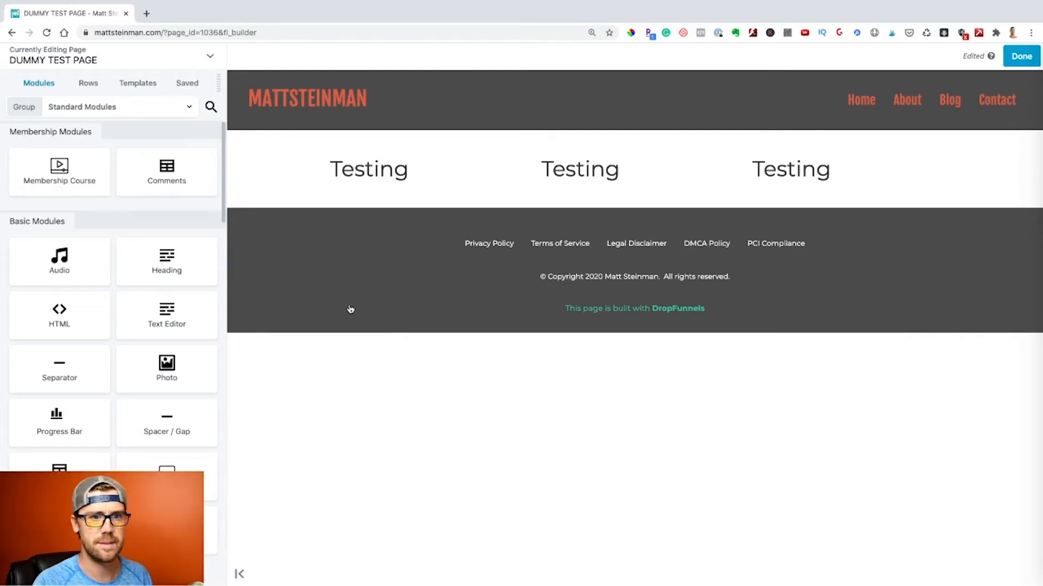
pyautogui.moveTo(259, 237)
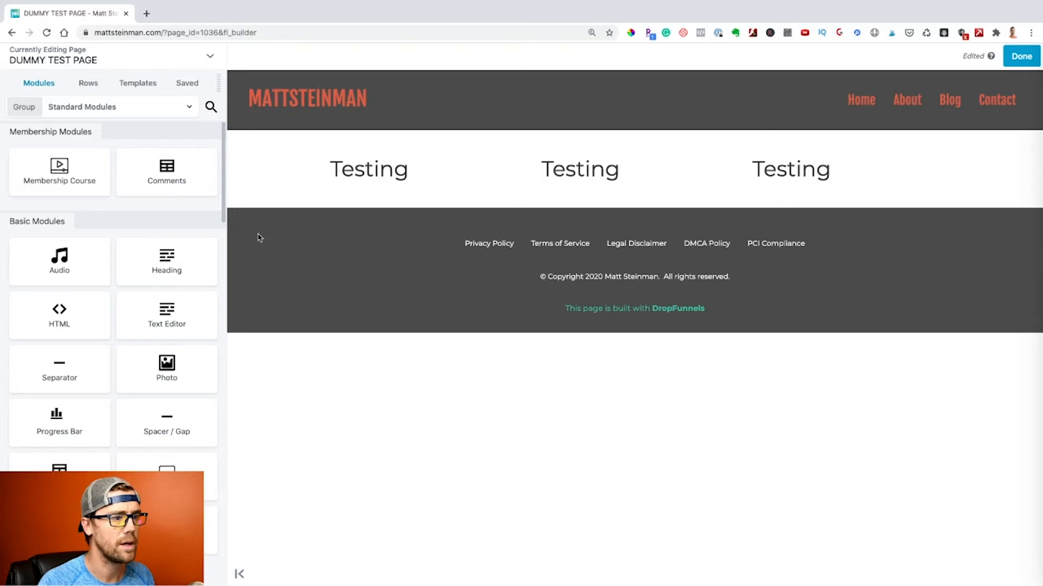
pyautogui.moveTo(103, 60)
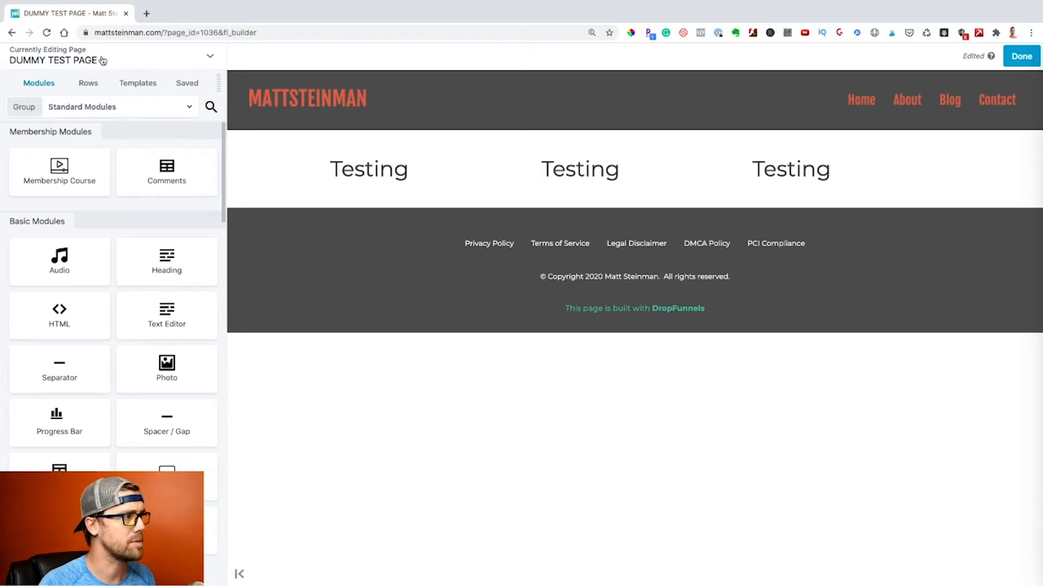
# Save the current layout as a template named 'TEST Pag...' via the Tools menu
pyautogui.click(209, 56)
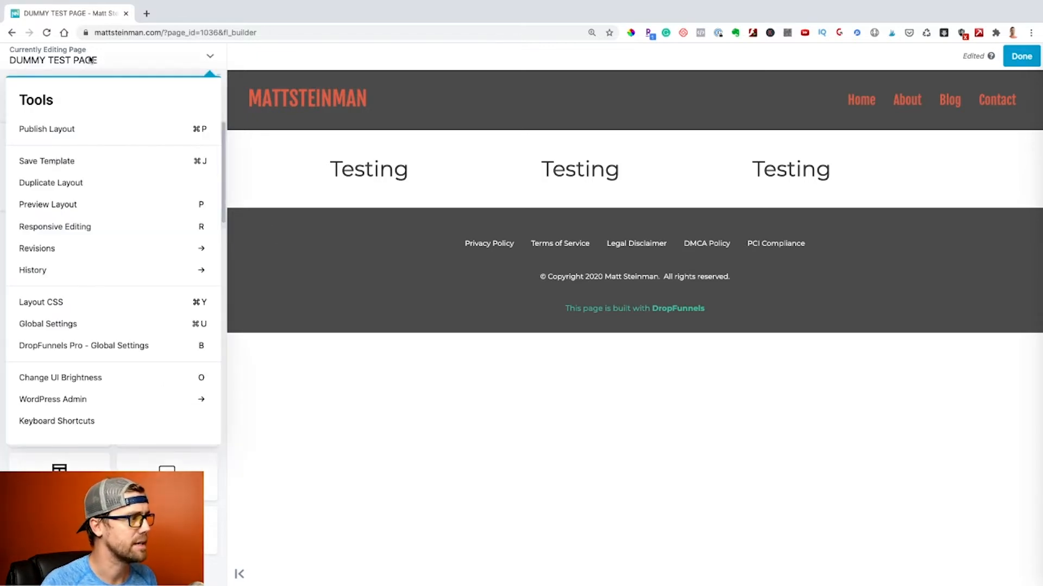
pyautogui.moveTo(51, 182)
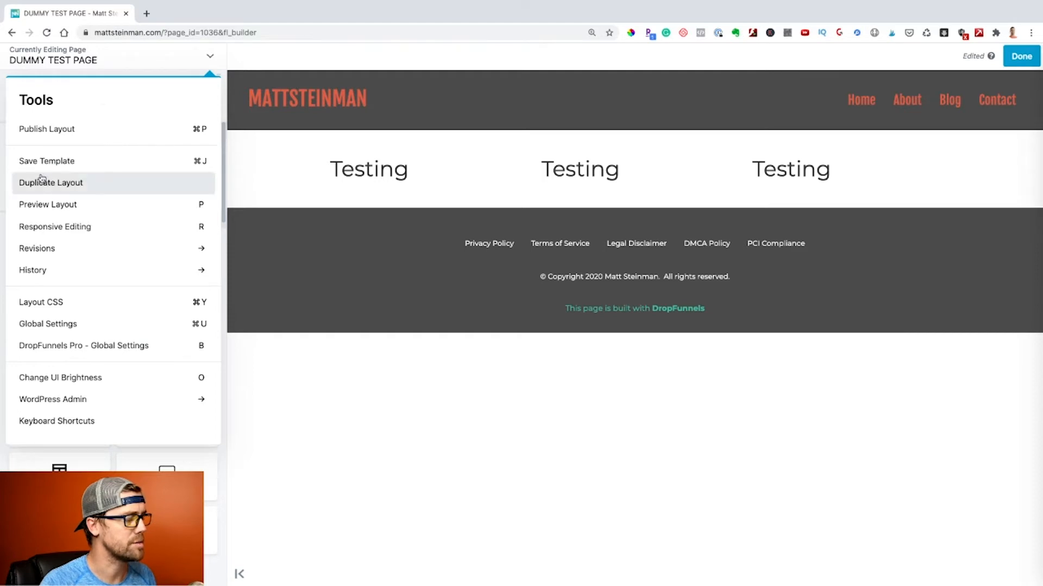
pyautogui.click(47, 160)
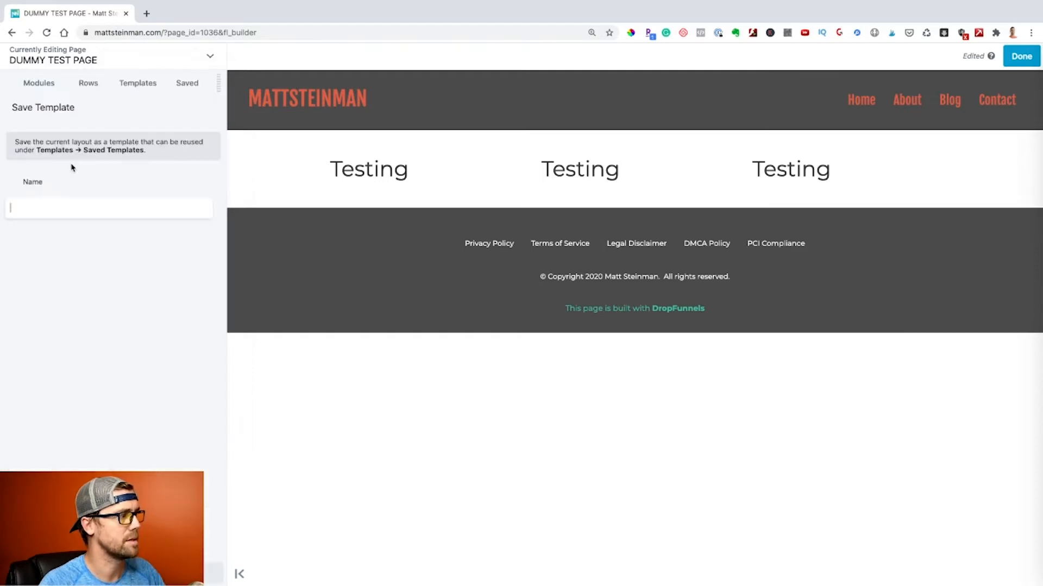
pyautogui.click(109, 208)
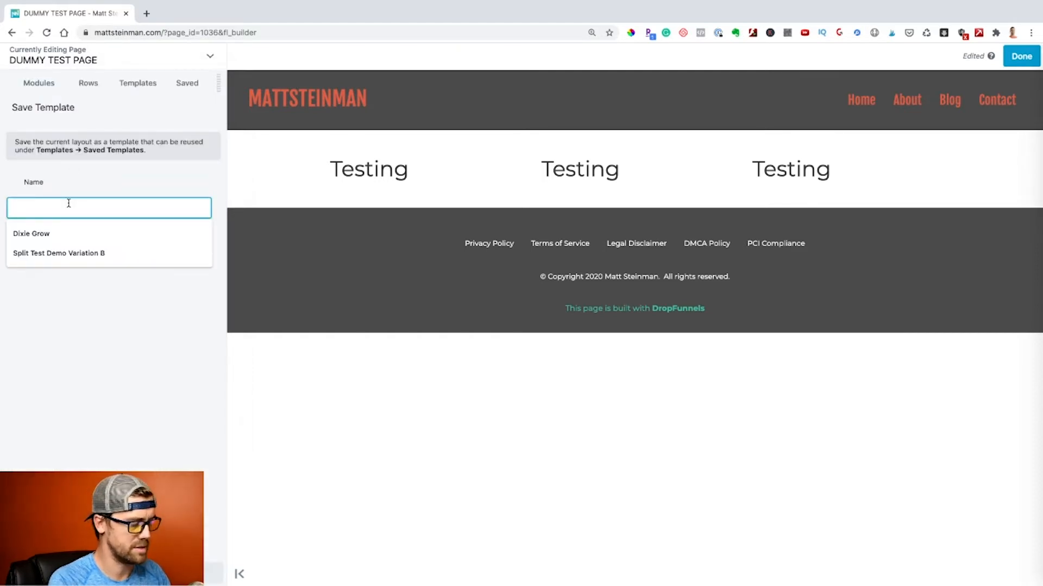
pyautogui.write('TEST')
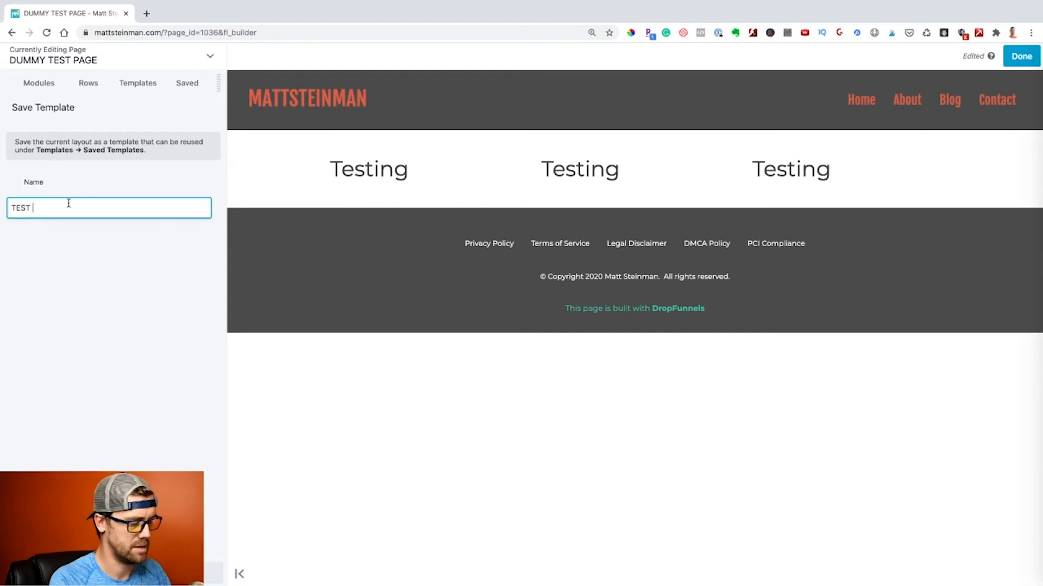
pyautogui.write('Pag')
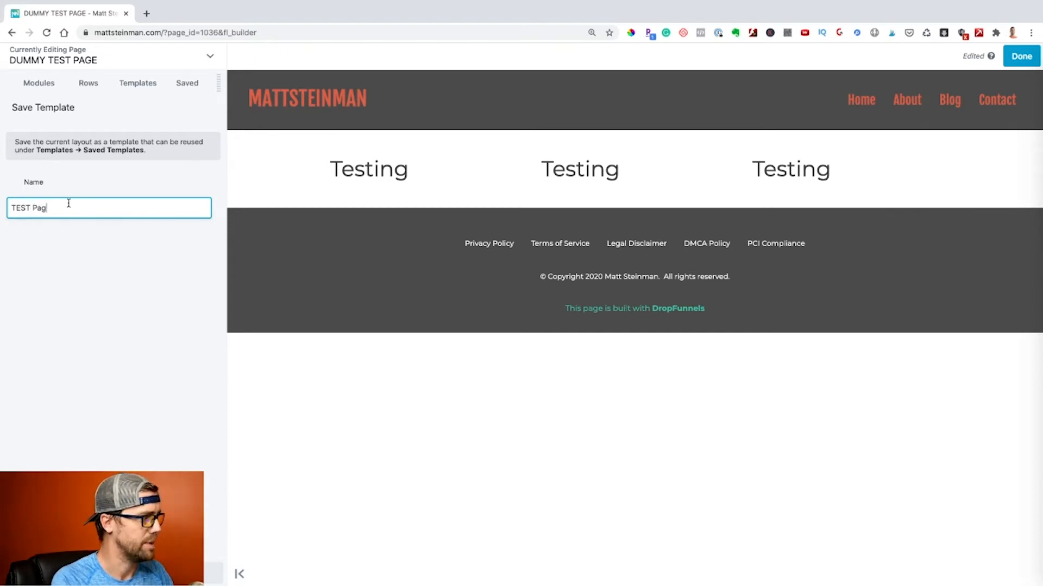
pyautogui.click(39, 83)
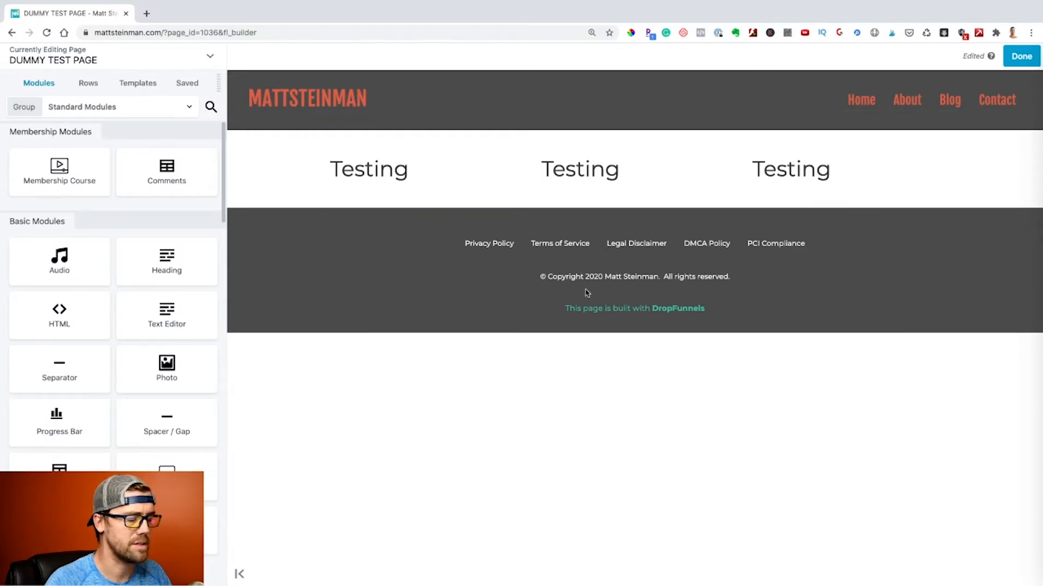
pyautogui.moveTo(924, 102)
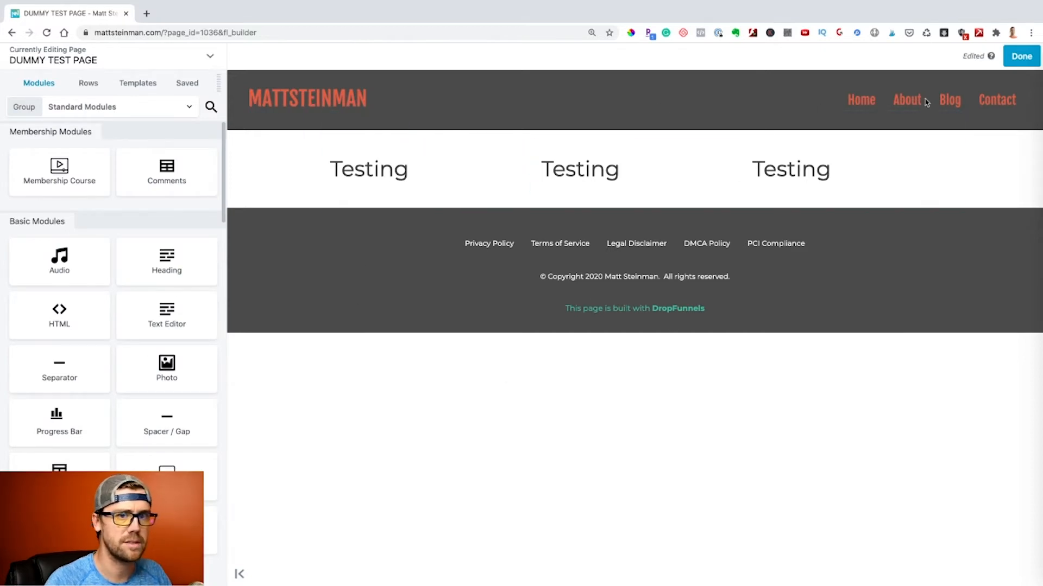
# Exit the builder without publishing and land on the admin dashboard
pyautogui.click(1021, 56)
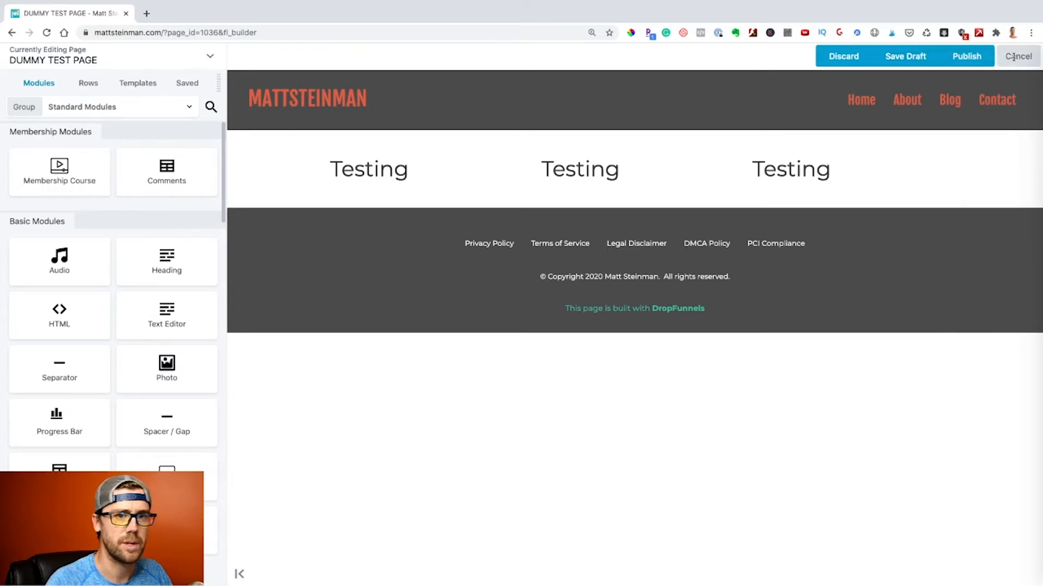
pyautogui.click(966, 56)
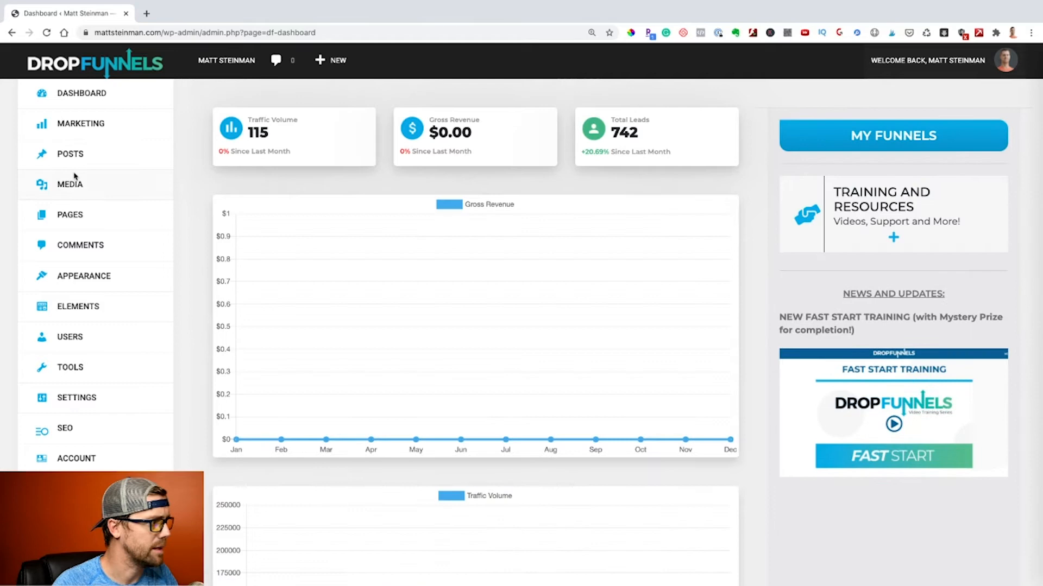
# Navigate from the marketing section to the Funnels list
pyautogui.click(80, 123)
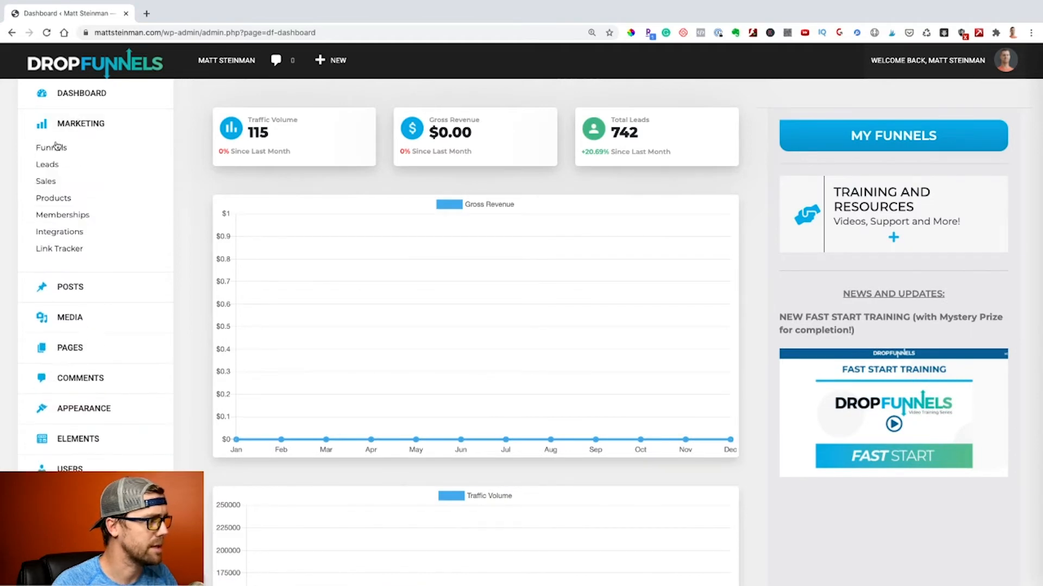
pyautogui.click(51, 146)
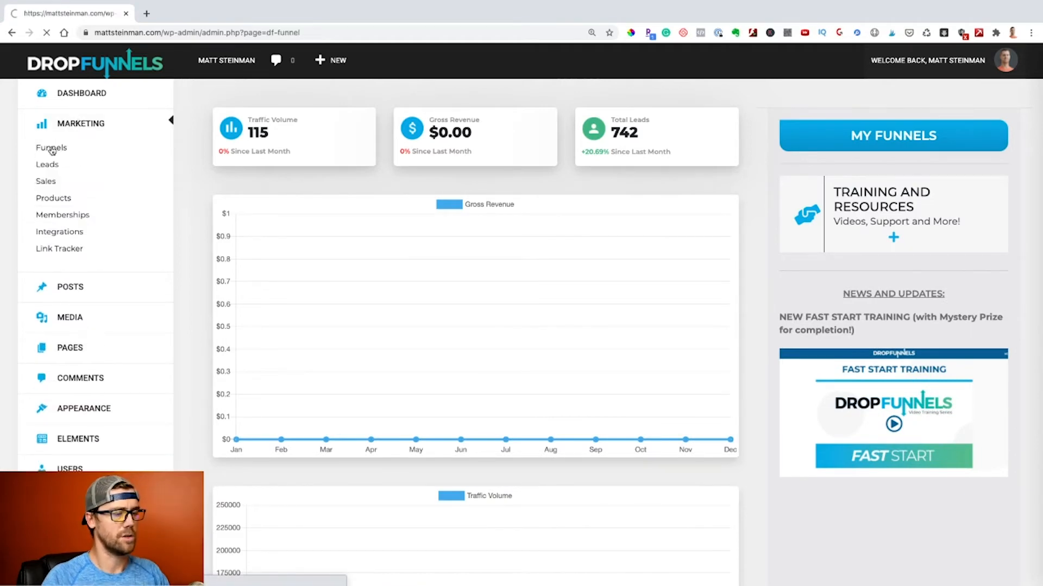
pyautogui.click(51, 147)
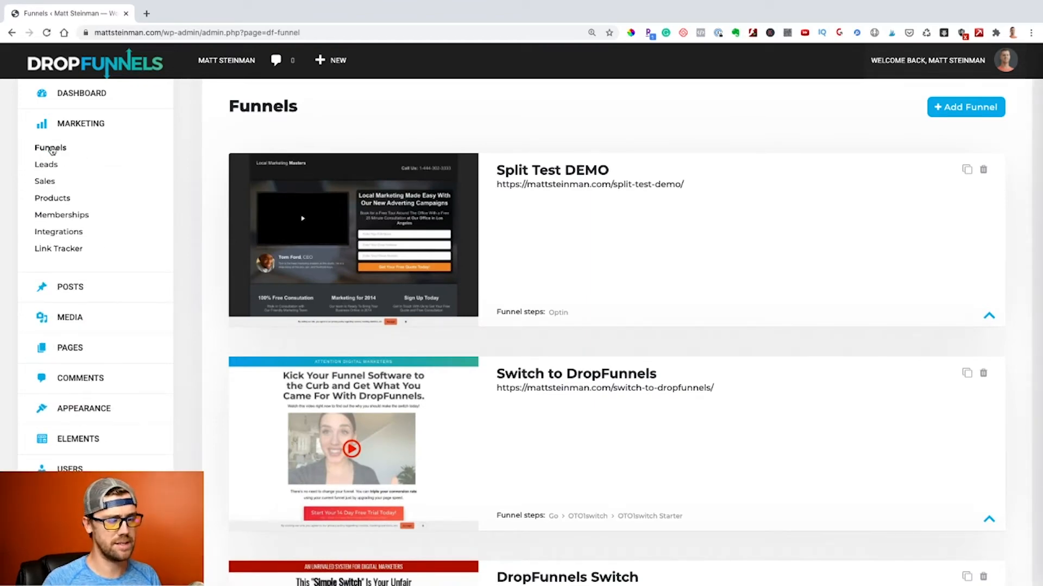
pyautogui.moveTo(238, 141)
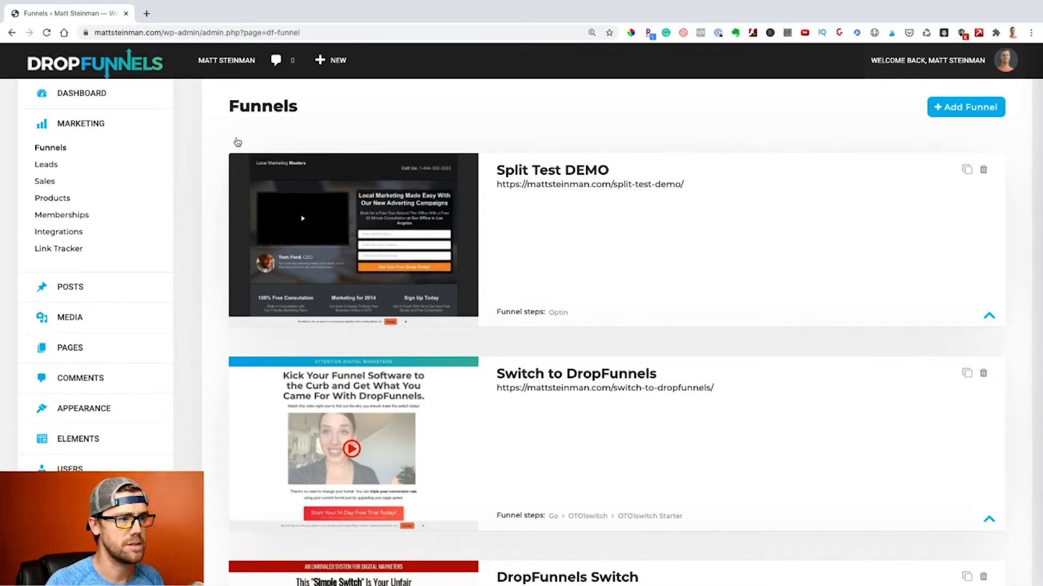
# Review the Split Test DEMO funnel's settings, then collapse its details panel
pyautogui.click(988, 315)
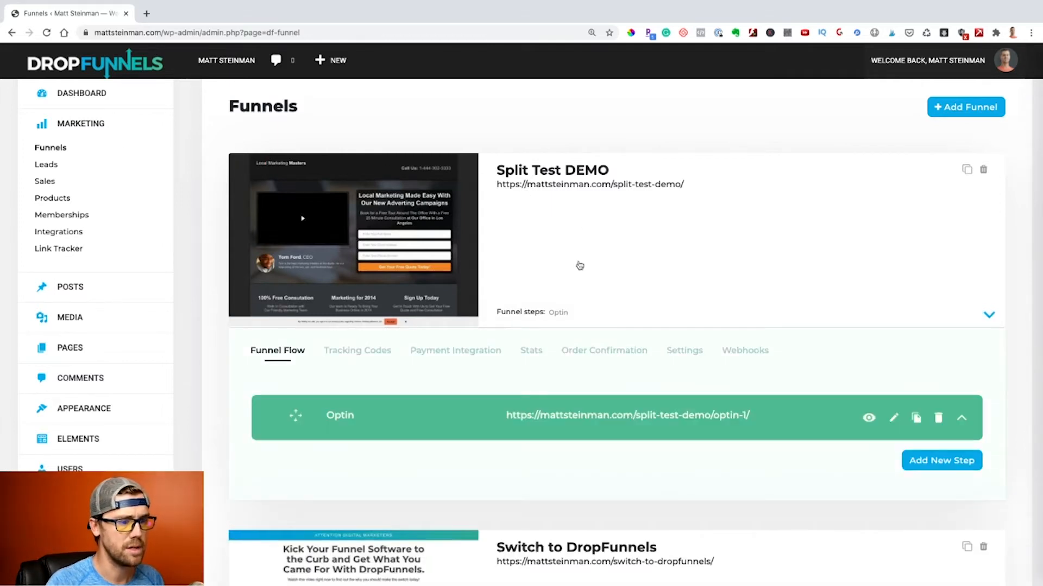
pyautogui.click(683, 351)
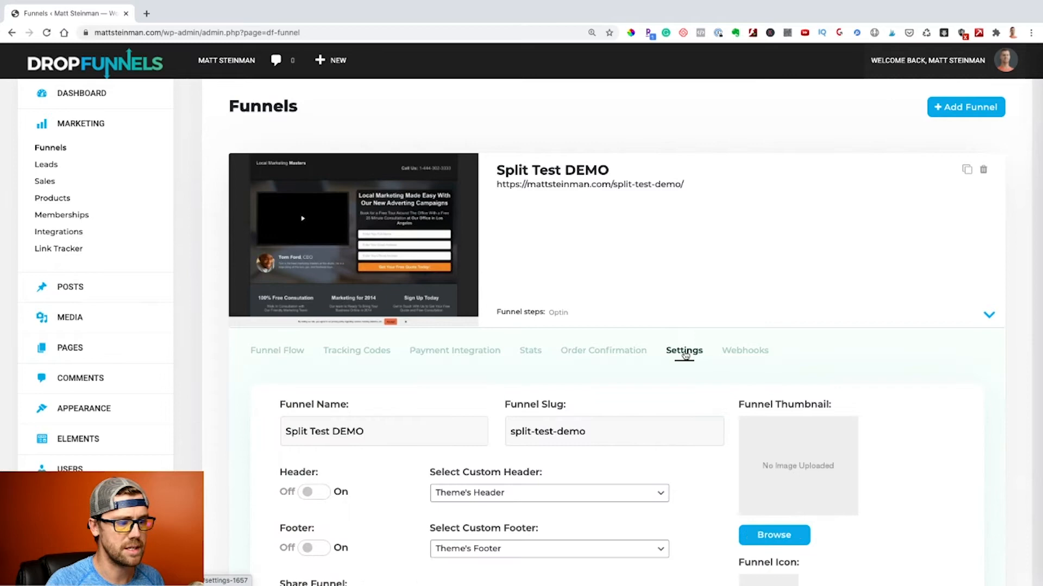
pyautogui.scroll(-3)
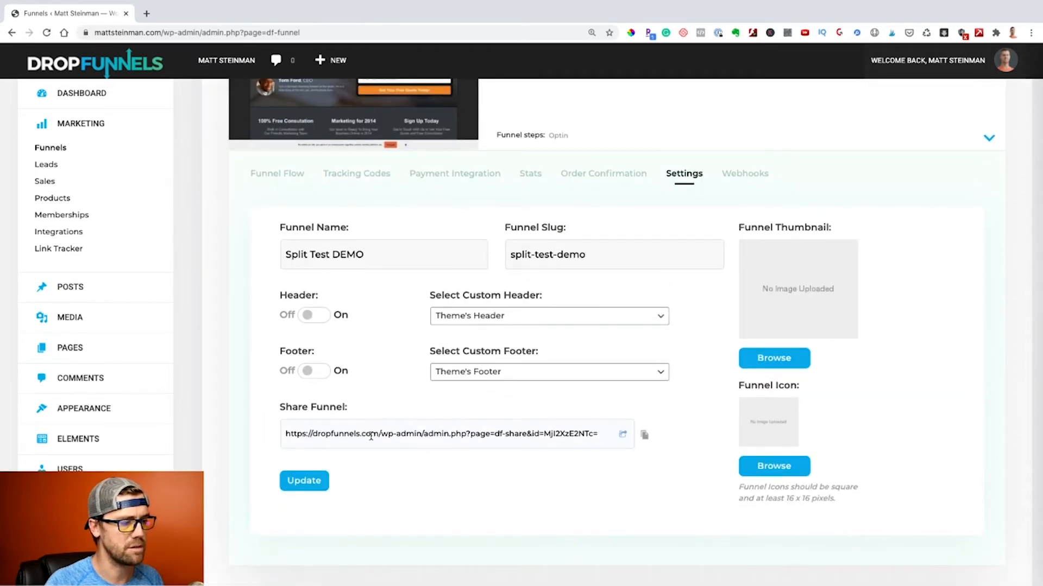
pyautogui.moveTo(541, 402)
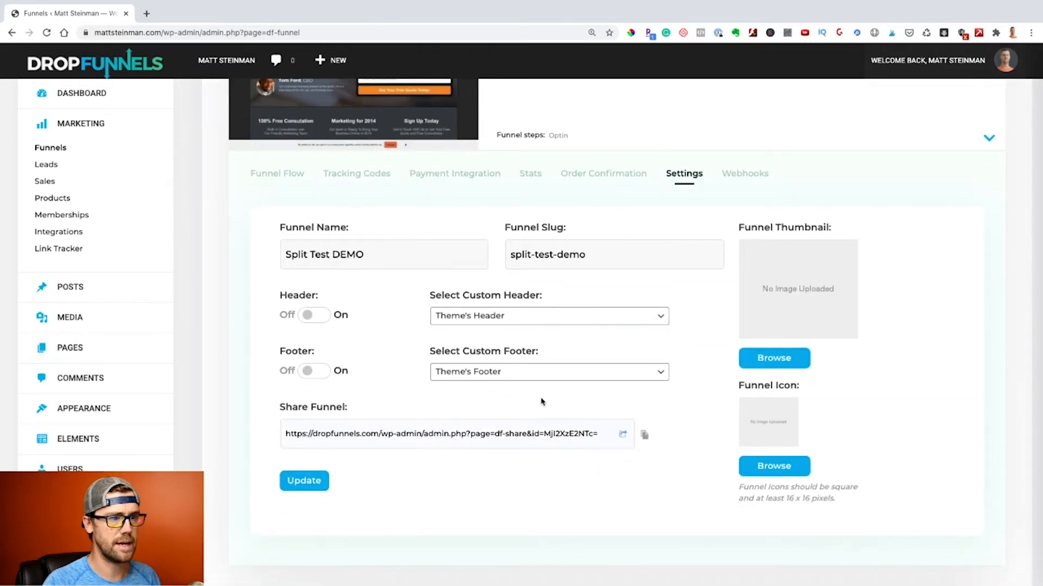
pyautogui.scroll(3)
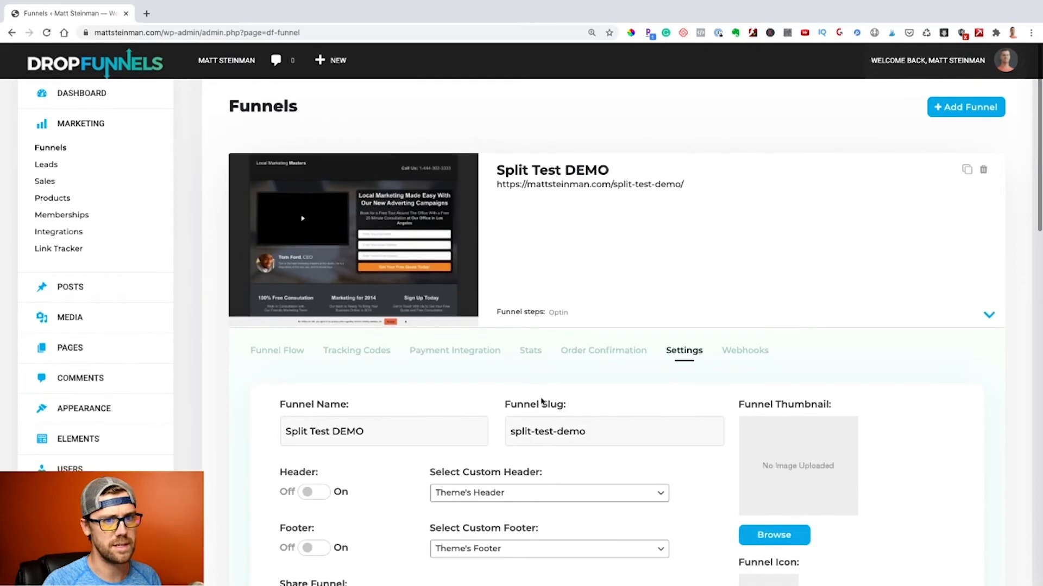
pyautogui.click(988, 315)
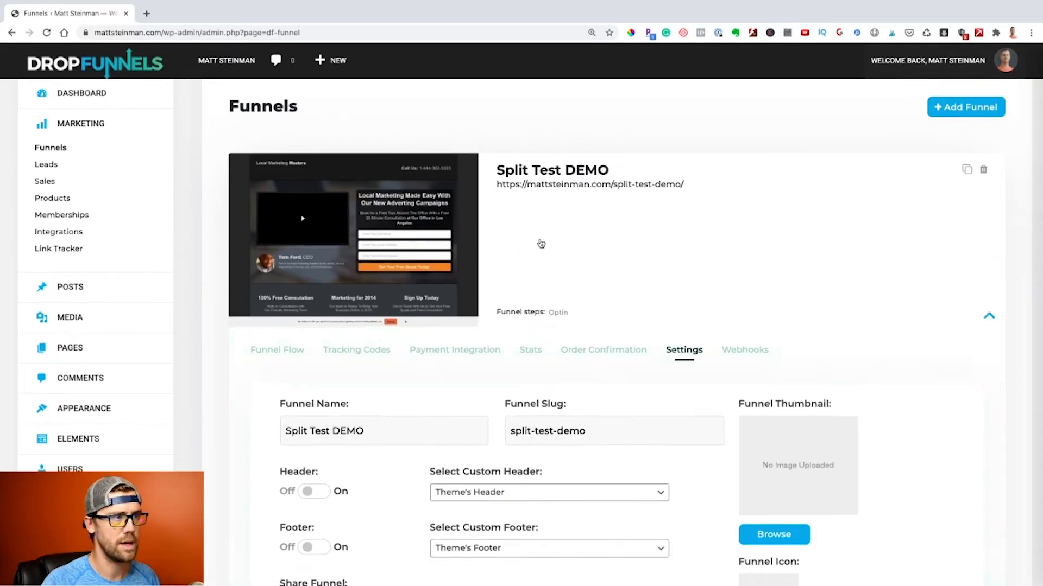
pyautogui.click(988, 316)
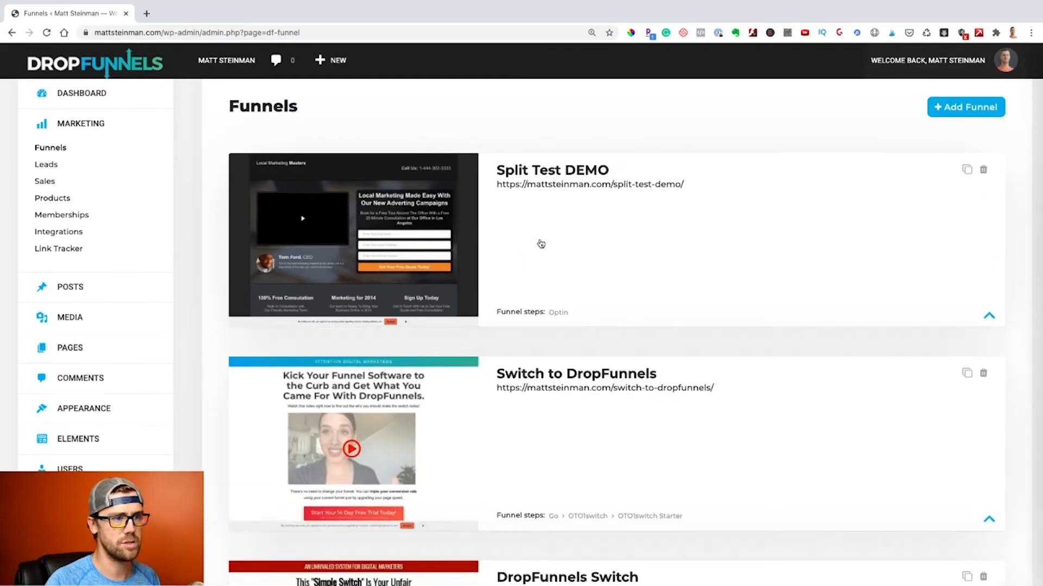
# Add a Blank funnel named 'Page Share DEMO' with slug page-share-demo and drop it in
pyautogui.click(964, 108)
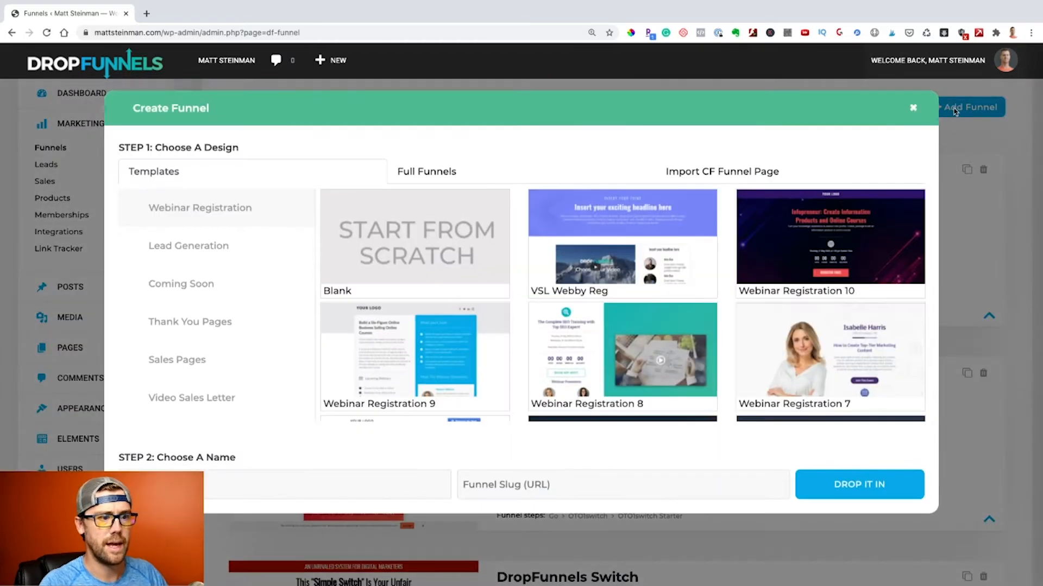
pyautogui.click(414, 242)
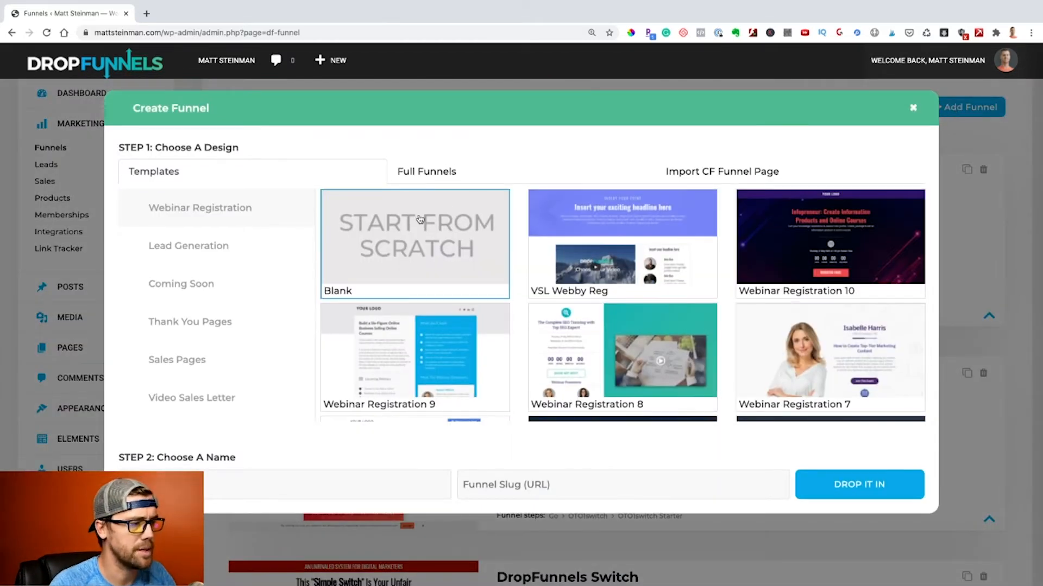
pyautogui.moveTo(256, 470)
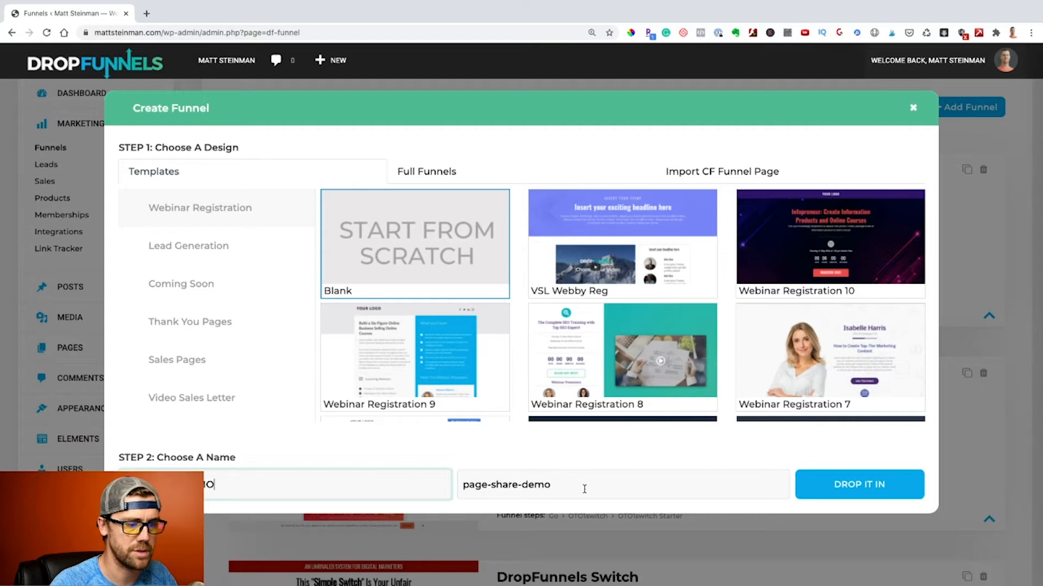
pyautogui.moveTo(889, 488)
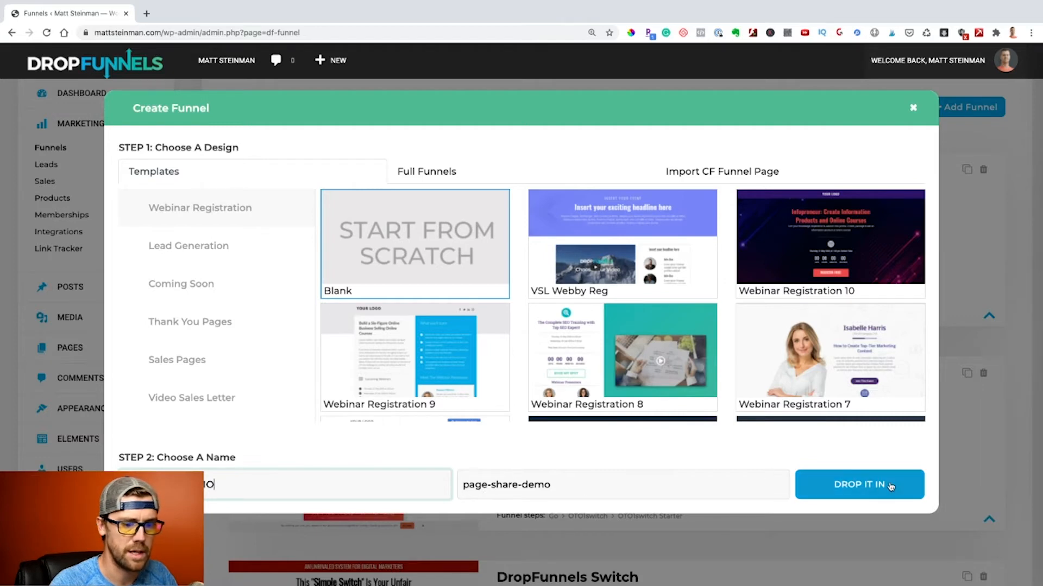
pyautogui.click(858, 484)
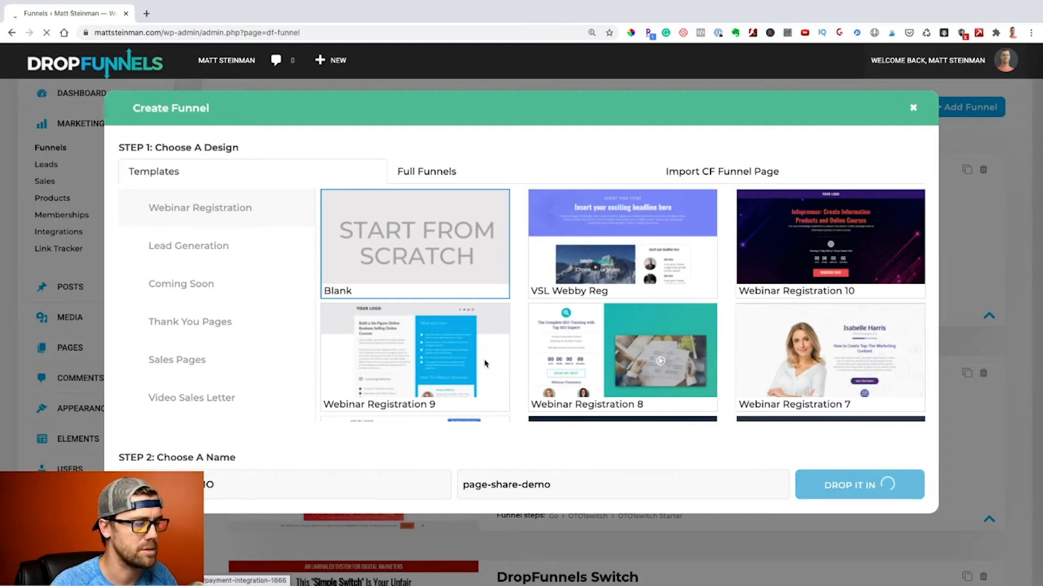
pyautogui.click(858, 485)
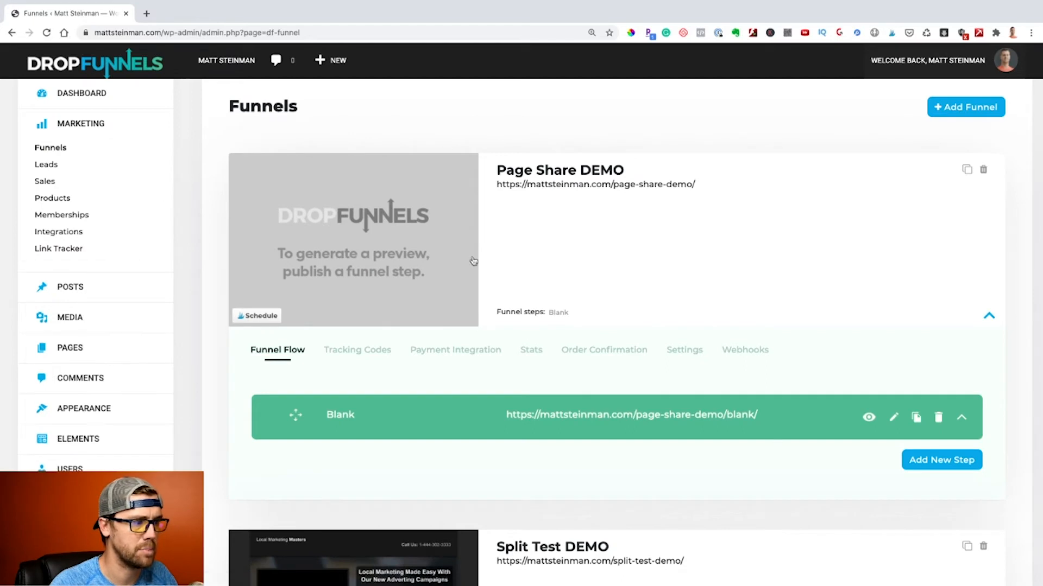
pyautogui.moveTo(342, 426)
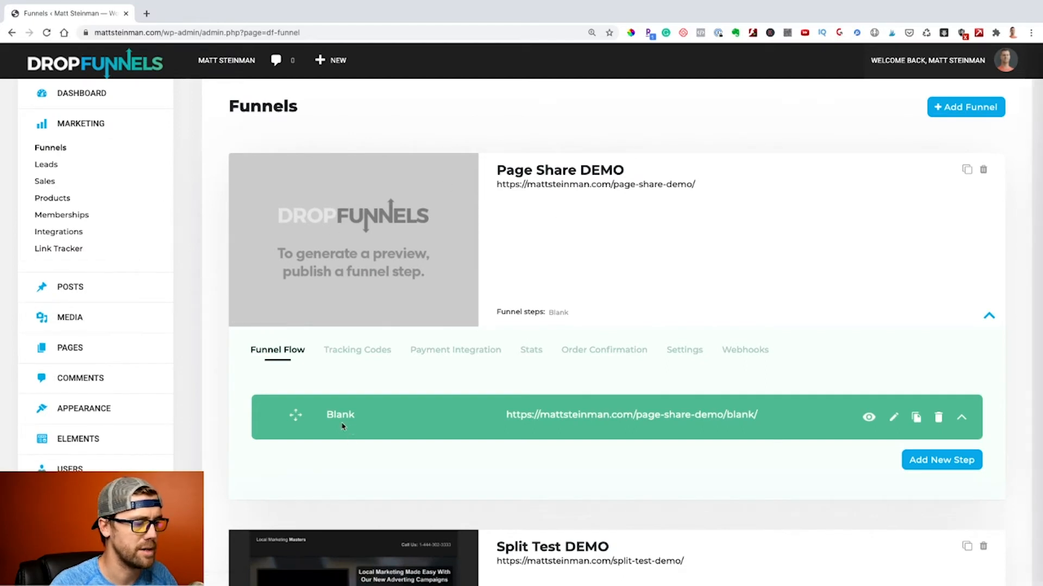
pyautogui.moveTo(612, 417)
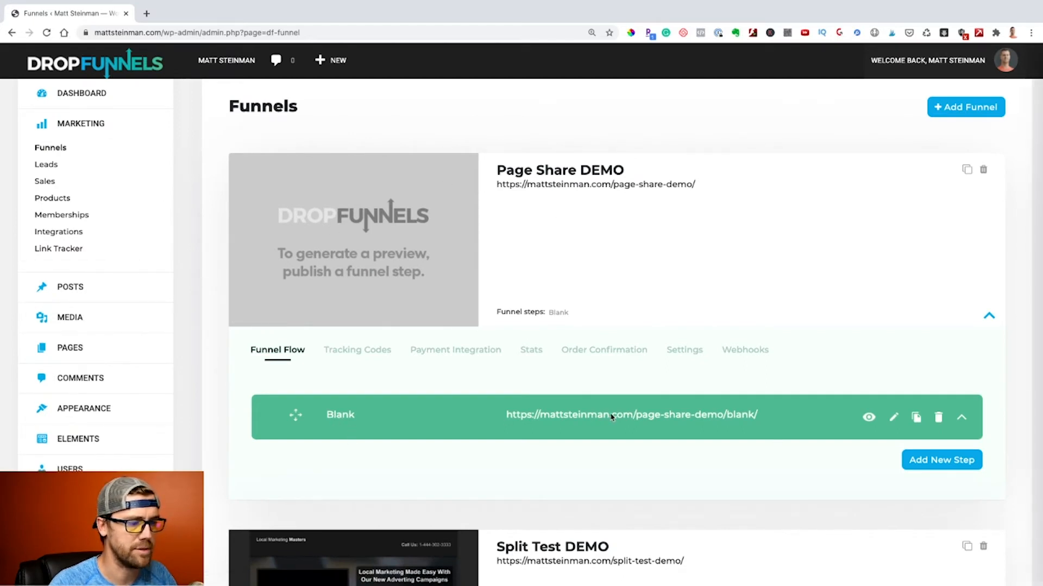
pyautogui.moveTo(735, 421)
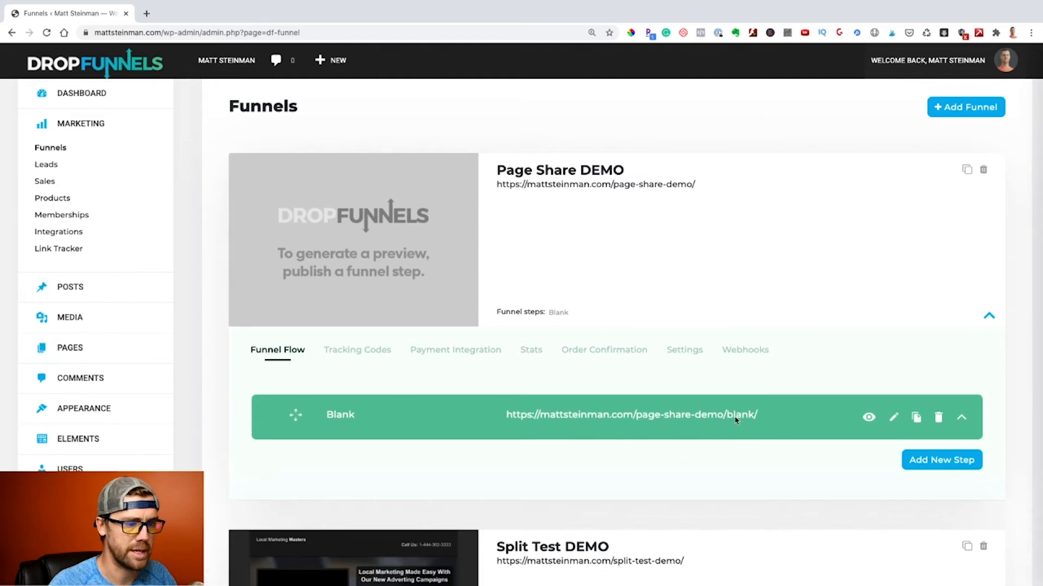
pyautogui.click(869, 417)
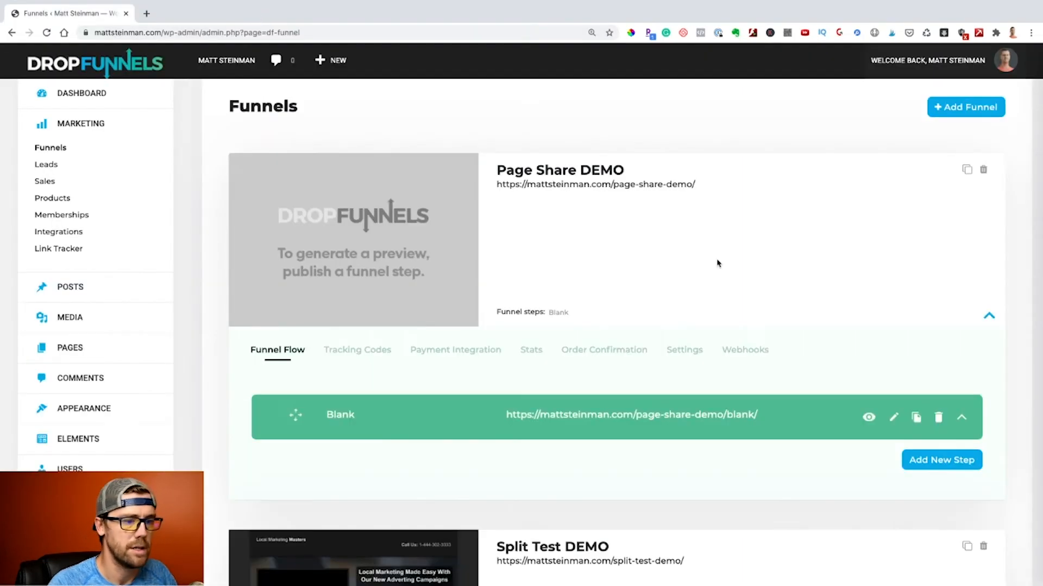
pyautogui.moveTo(894, 417)
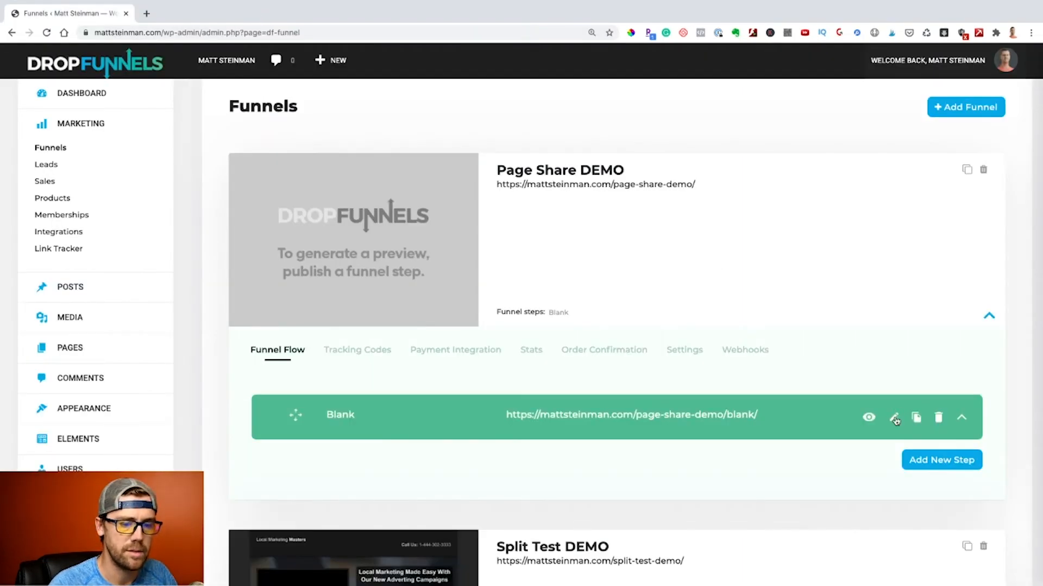
# Apply the saved TEST Page Share template to the Blank step in the builder
pyautogui.click(895, 417)
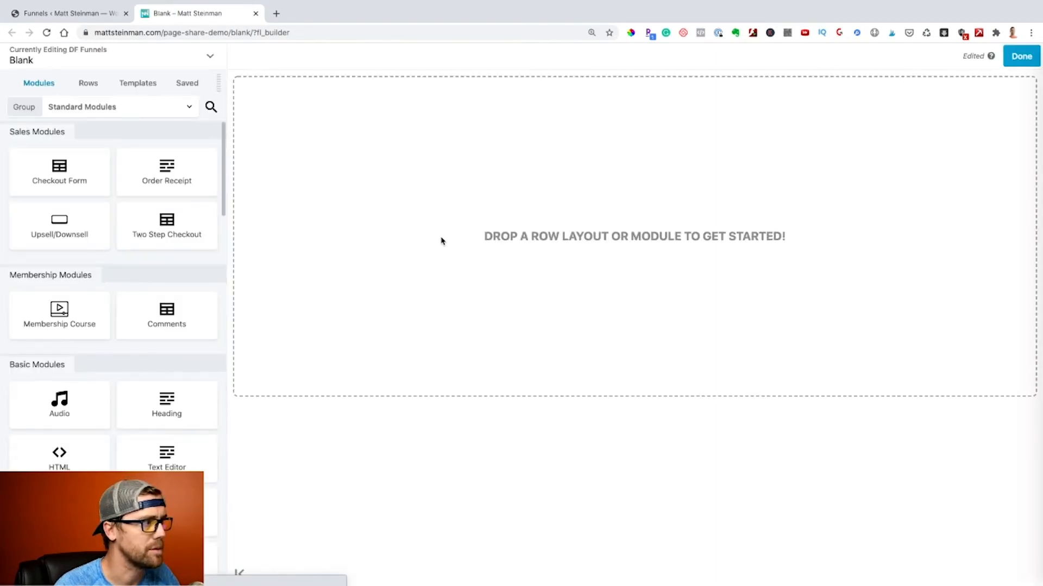
pyautogui.moveTo(337, 193)
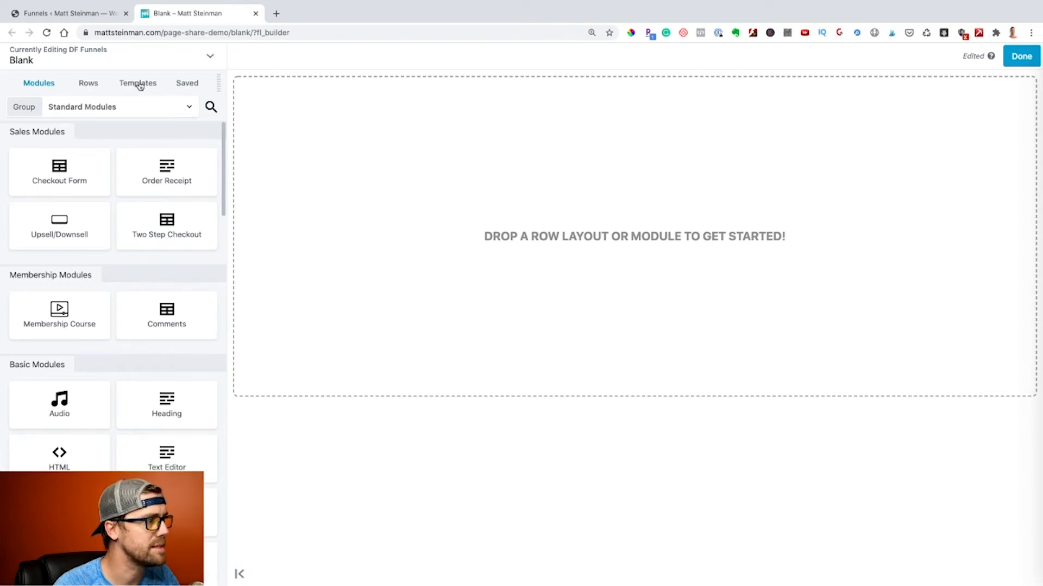
pyautogui.click(138, 83)
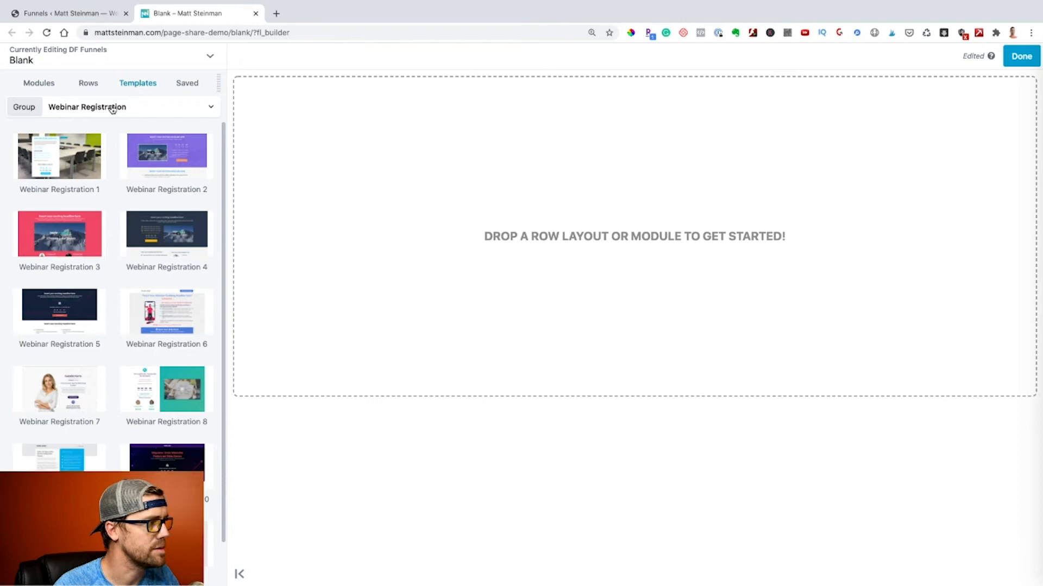
pyautogui.click(113, 106)
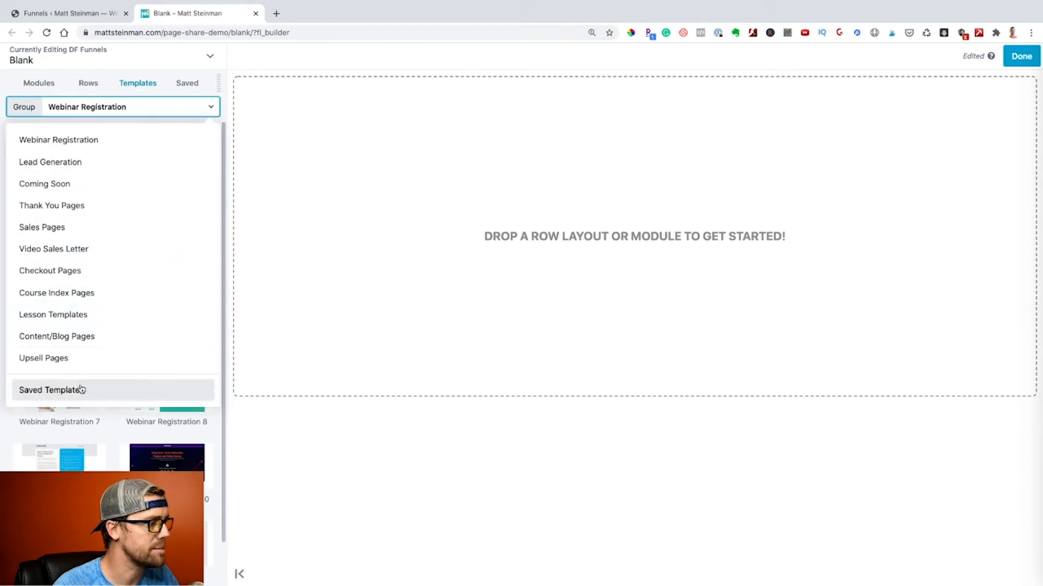
pyautogui.click(52, 390)
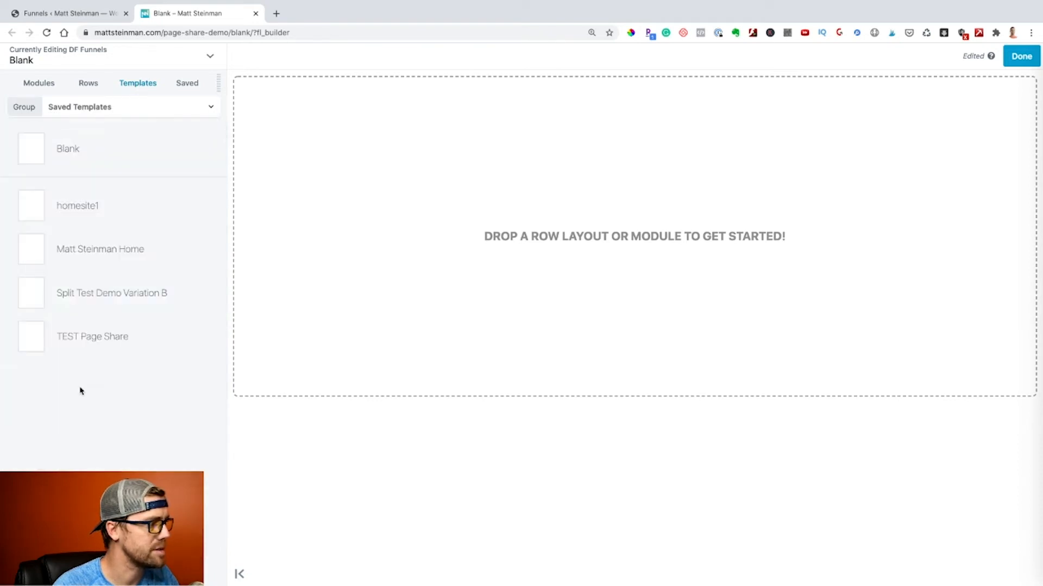
pyautogui.moveTo(92, 336)
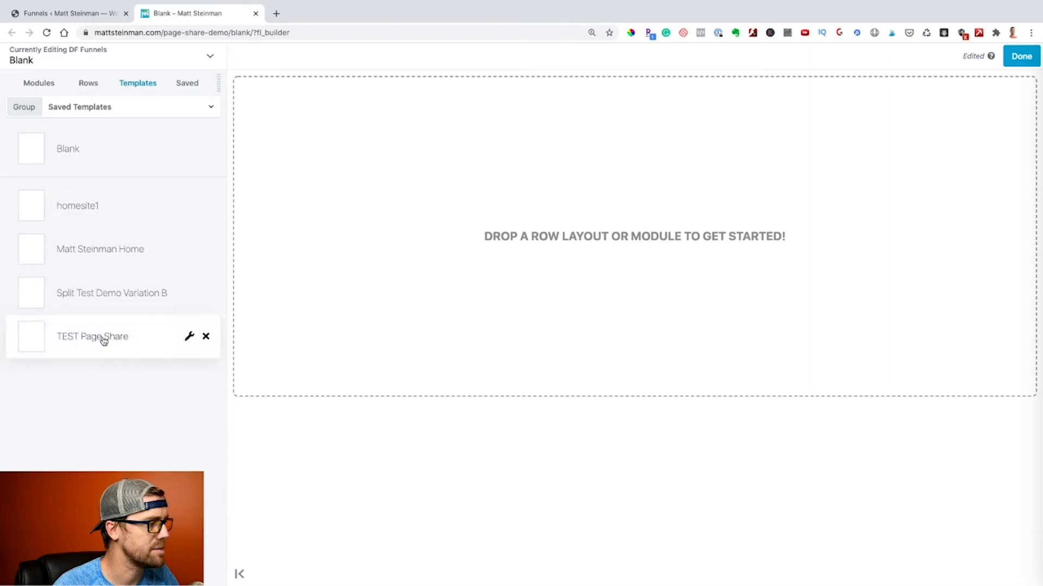
pyautogui.moveTo(83, 337)
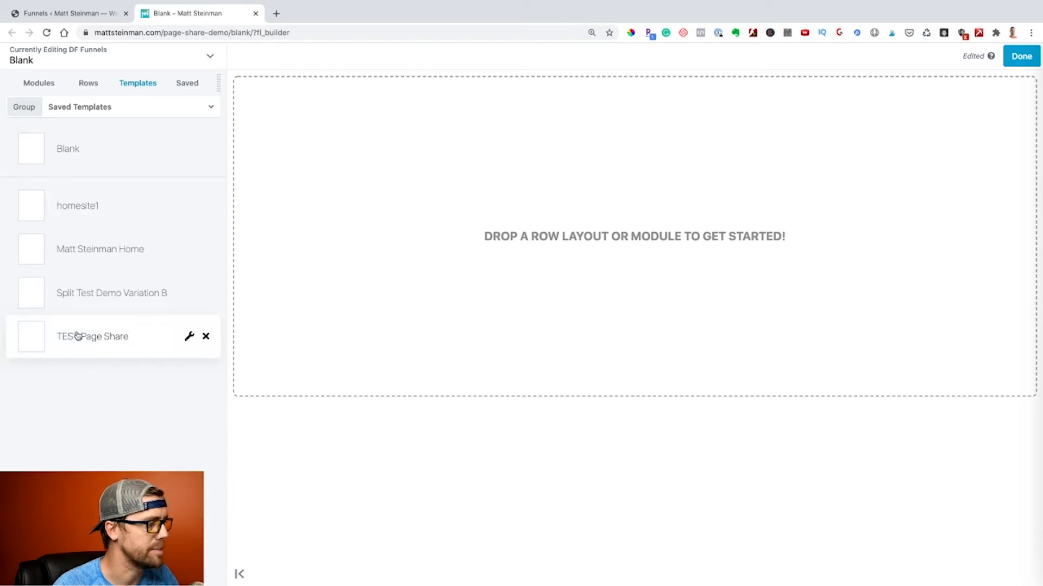
pyautogui.click(91, 336)
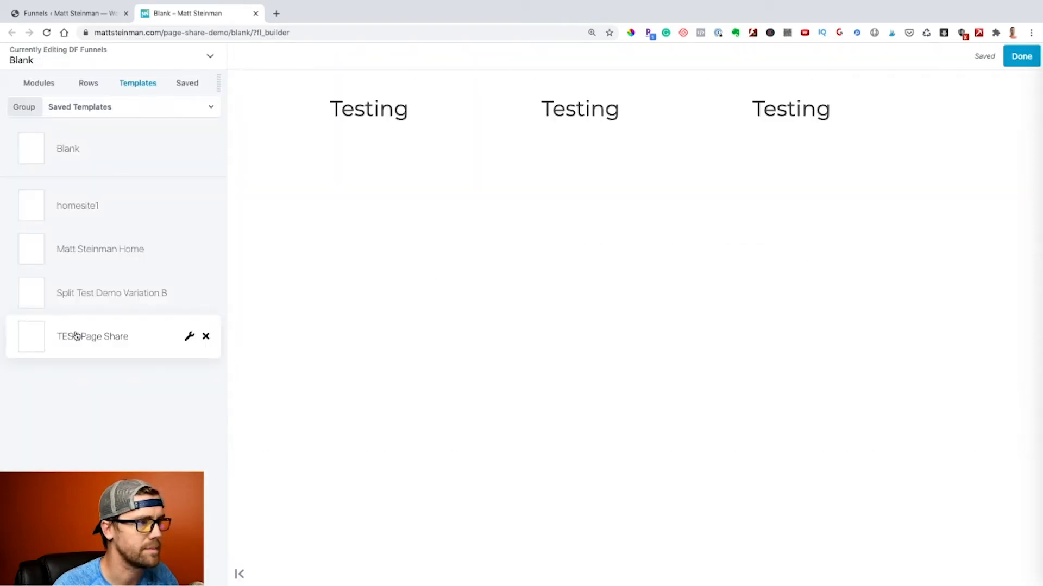
pyautogui.click(791, 109)
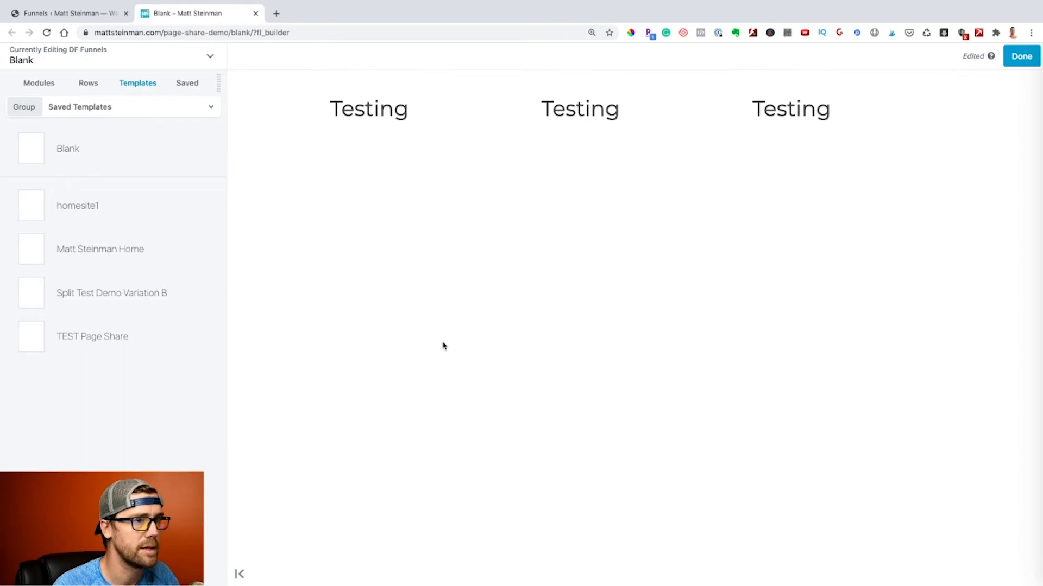
# Publish the Blank step and view its live page-share-demo/blank page
pyautogui.click(1021, 56)
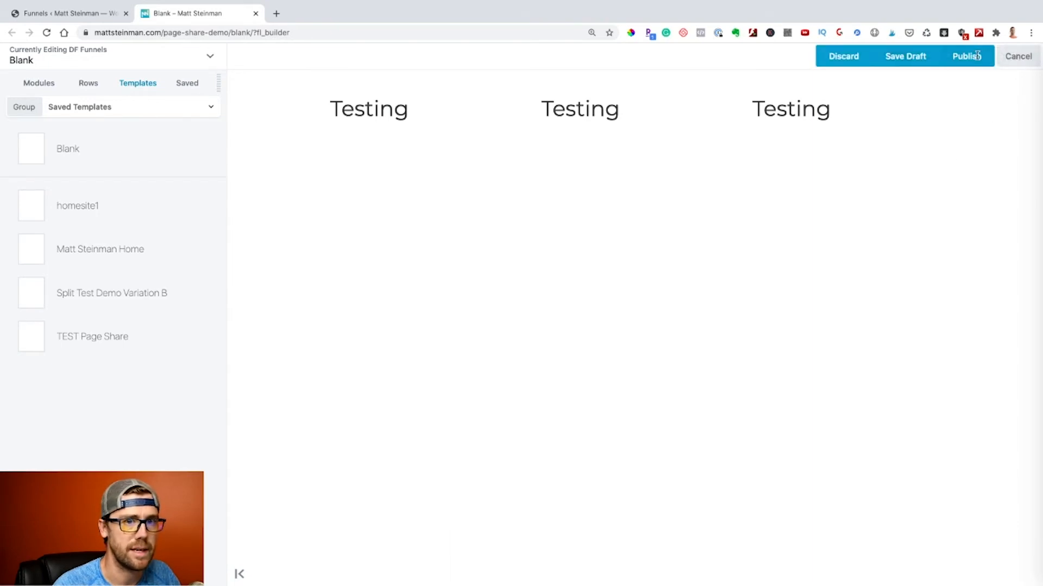
pyautogui.click(965, 55)
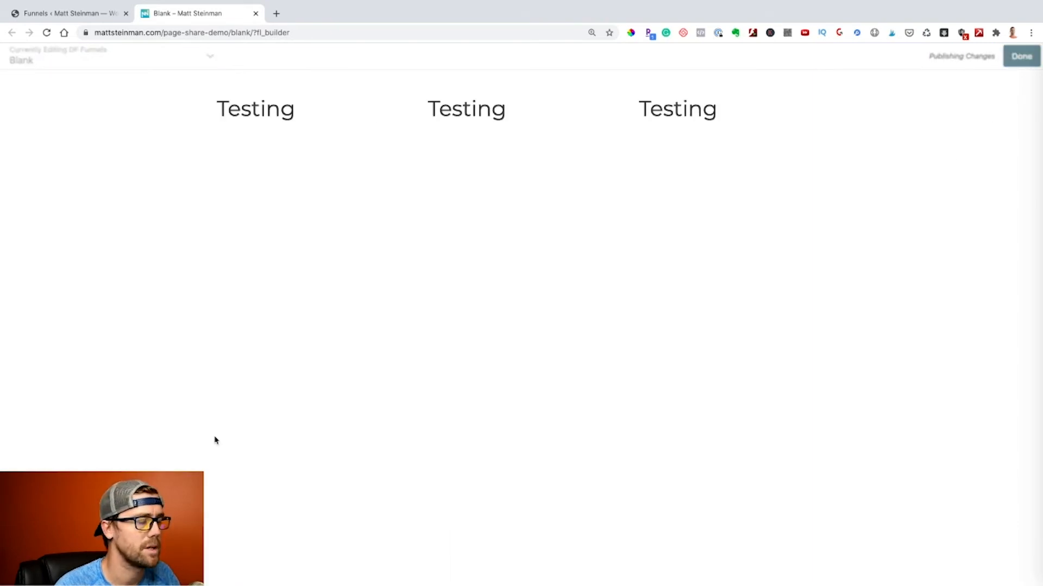
pyautogui.moveTo(514, 235)
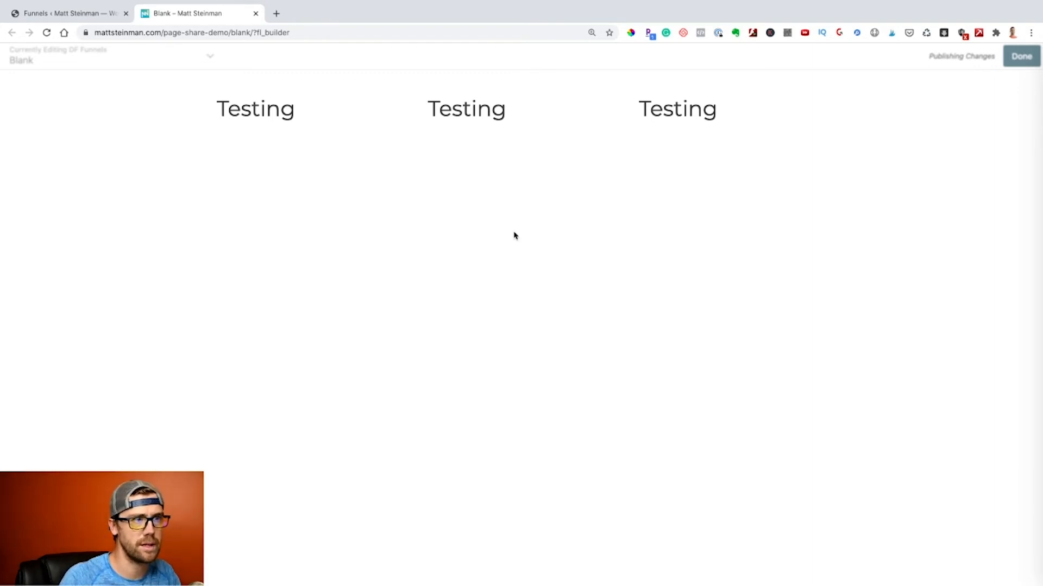
pyautogui.click(1021, 56)
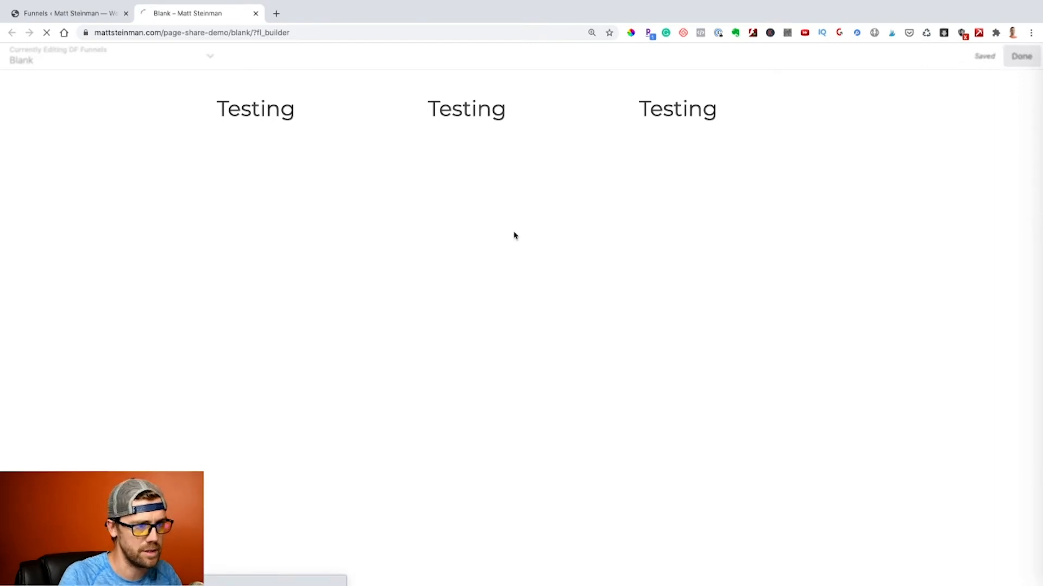
pyautogui.click(1021, 56)
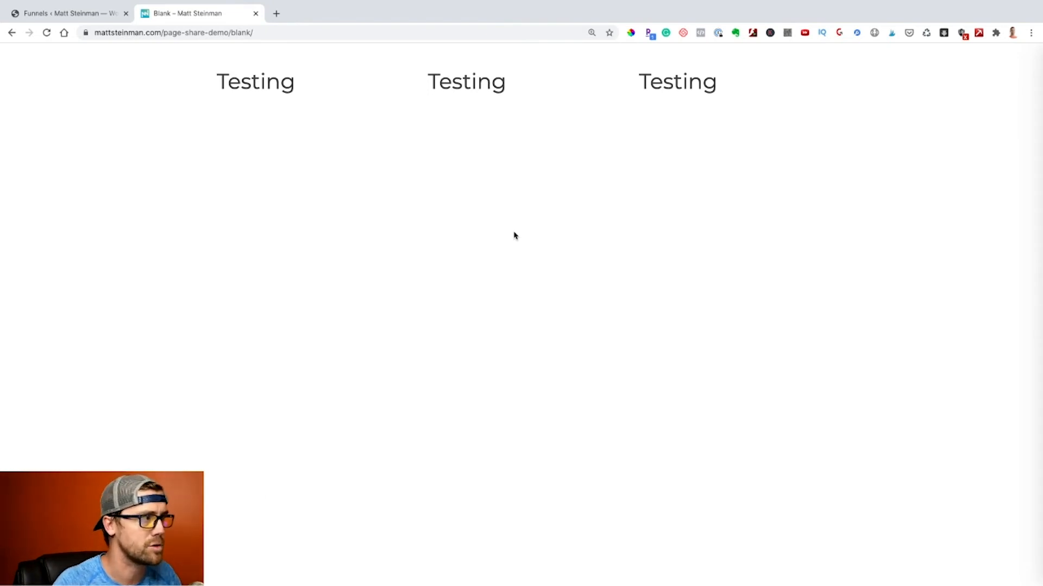
pyautogui.moveTo(352, 112)
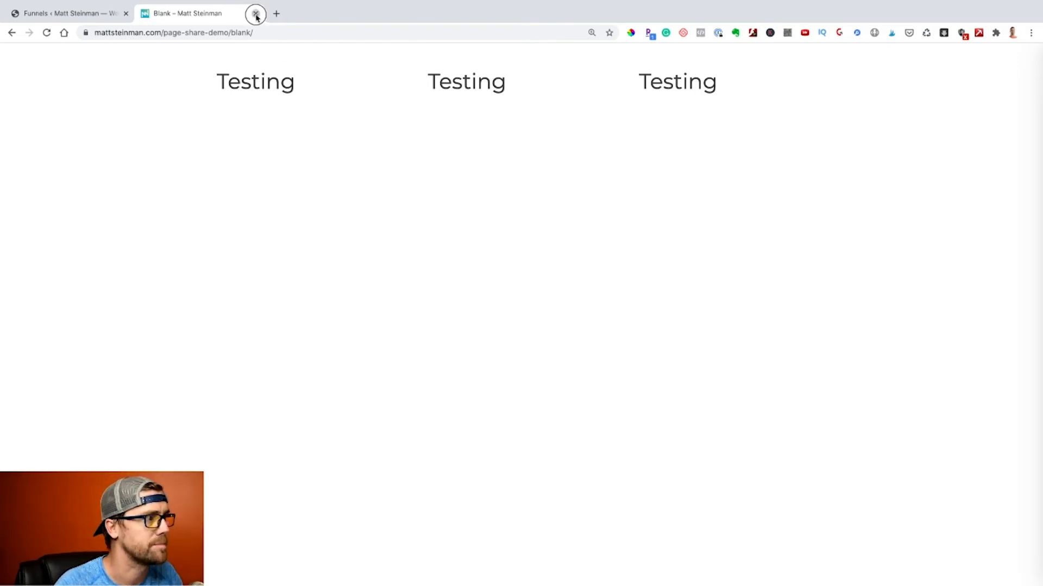
# Close the live preview and open the Page Share DEMO funnel's settings with its share link
pyautogui.click(256, 13)
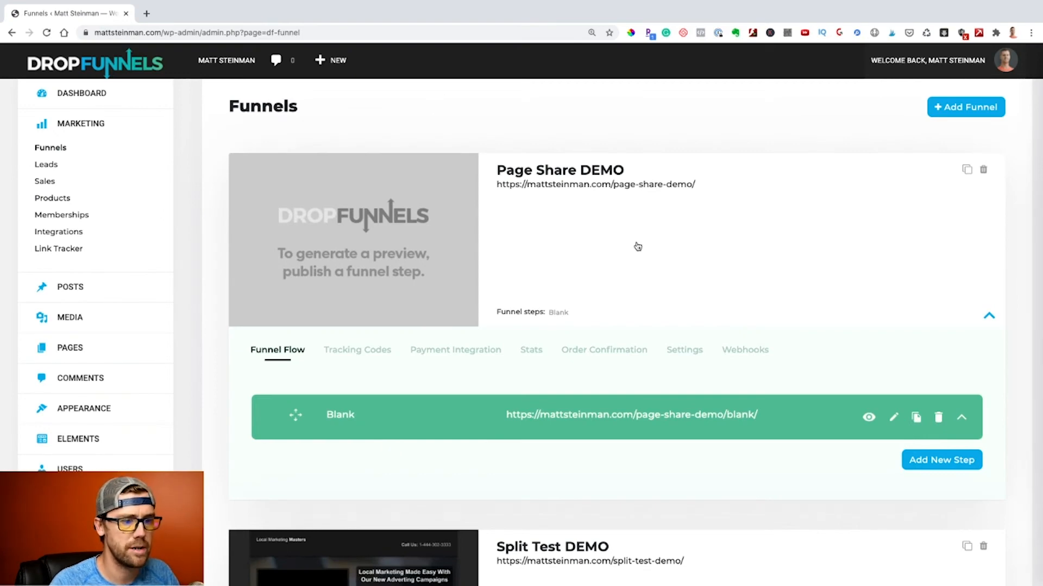
pyautogui.click(683, 349)
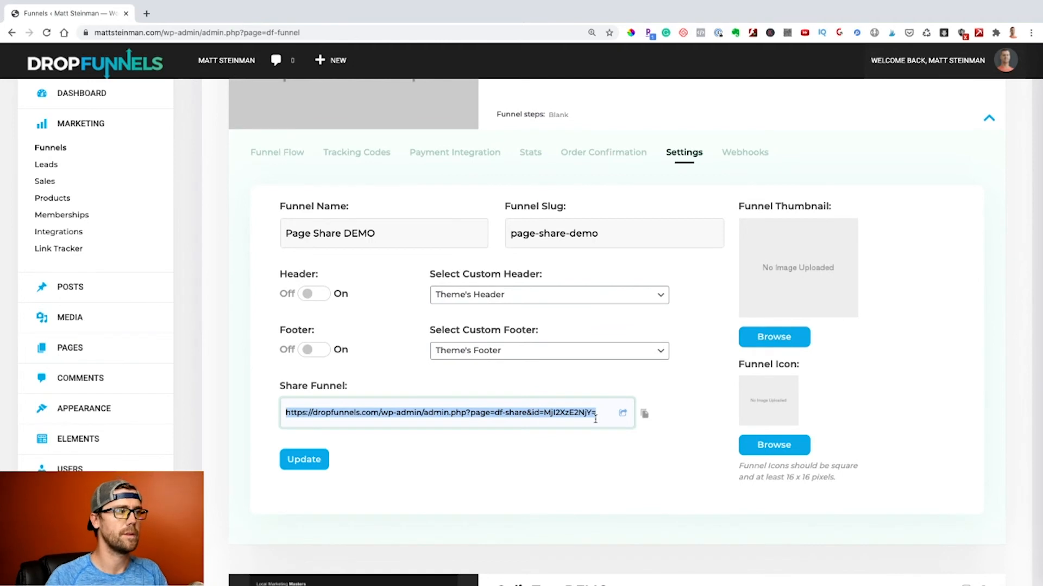
pyautogui.moveTo(621, 412)
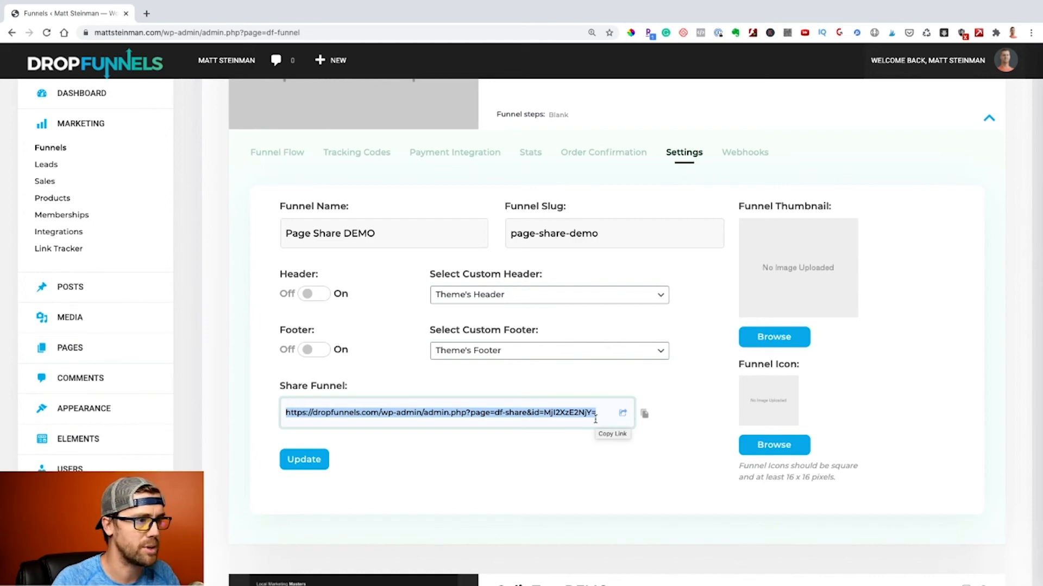
pyautogui.moveTo(455, 253)
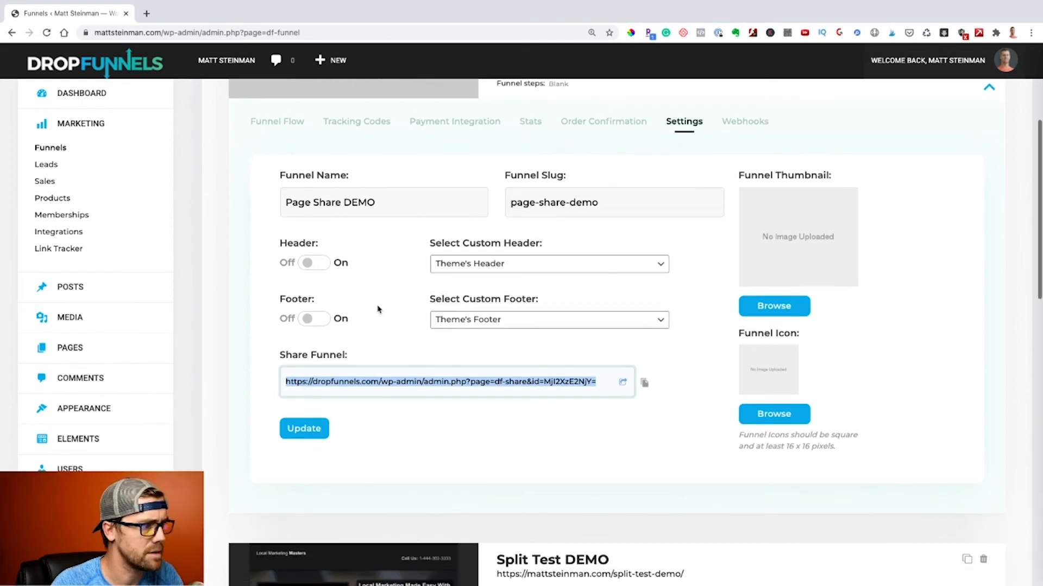
pyautogui.moveTo(314, 312)
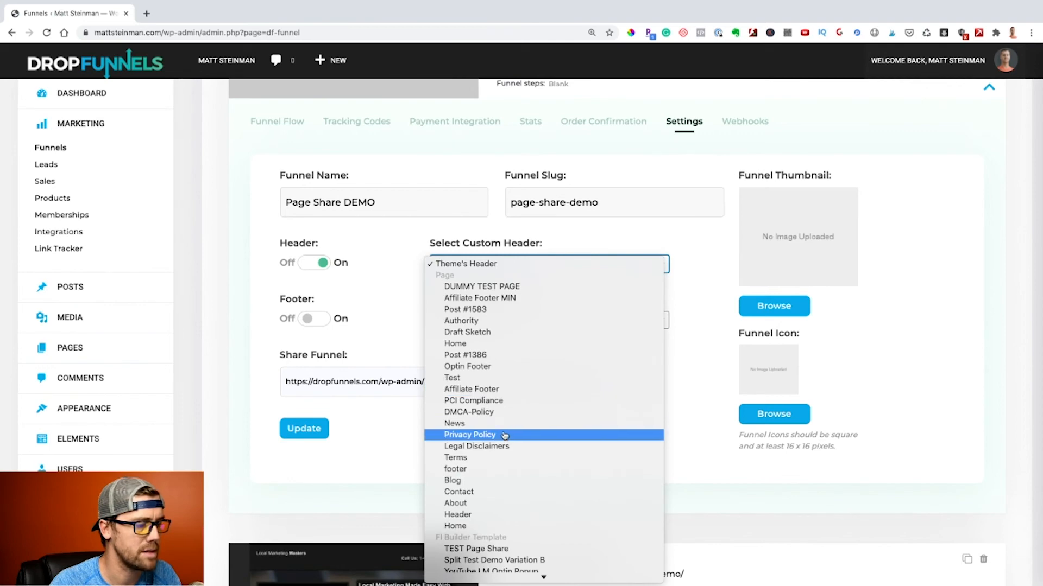
pyautogui.moveTo(524, 328)
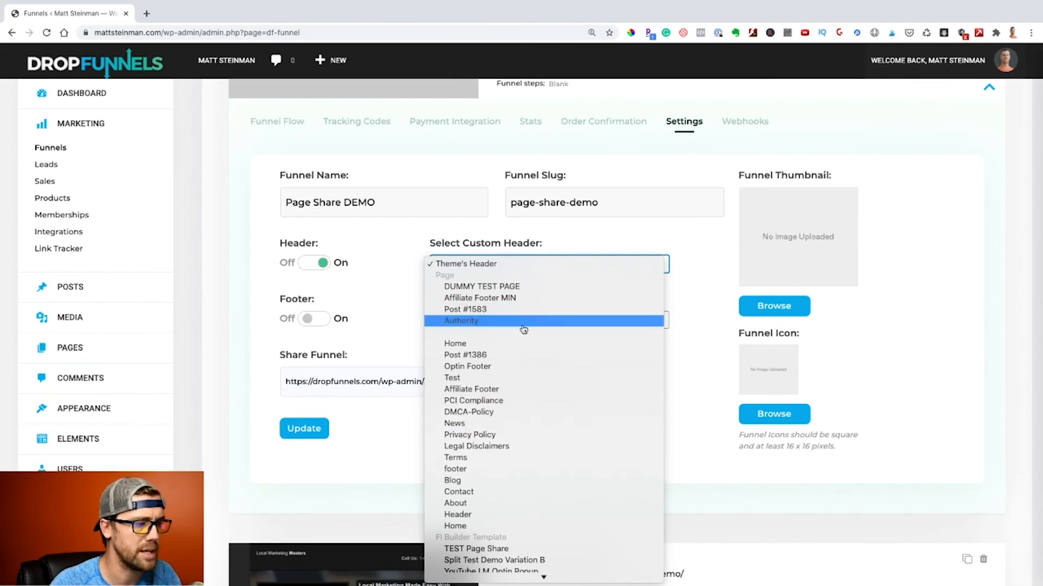
pyautogui.moveTo(479, 297)
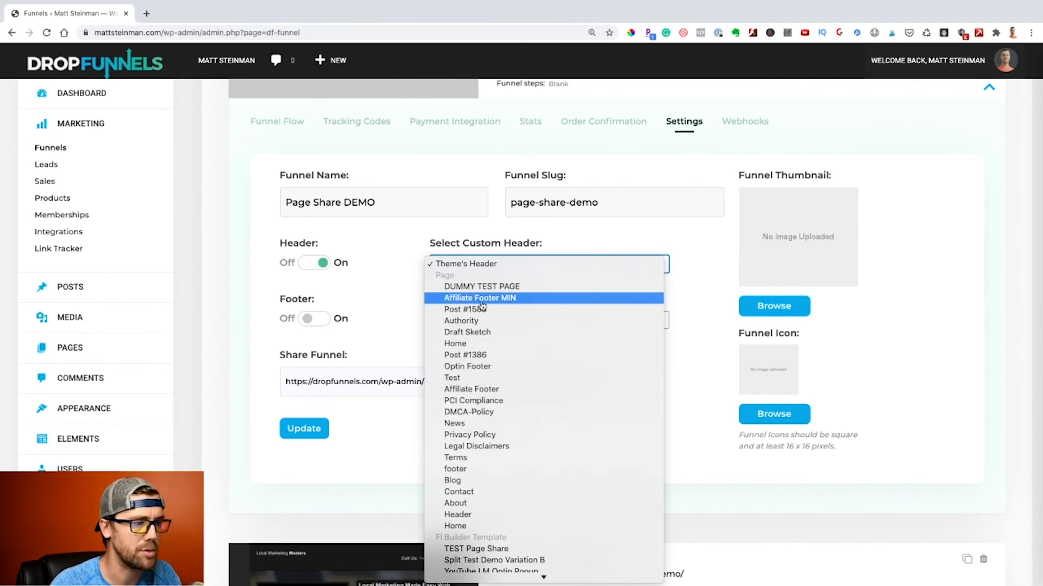
pyautogui.moveTo(483, 413)
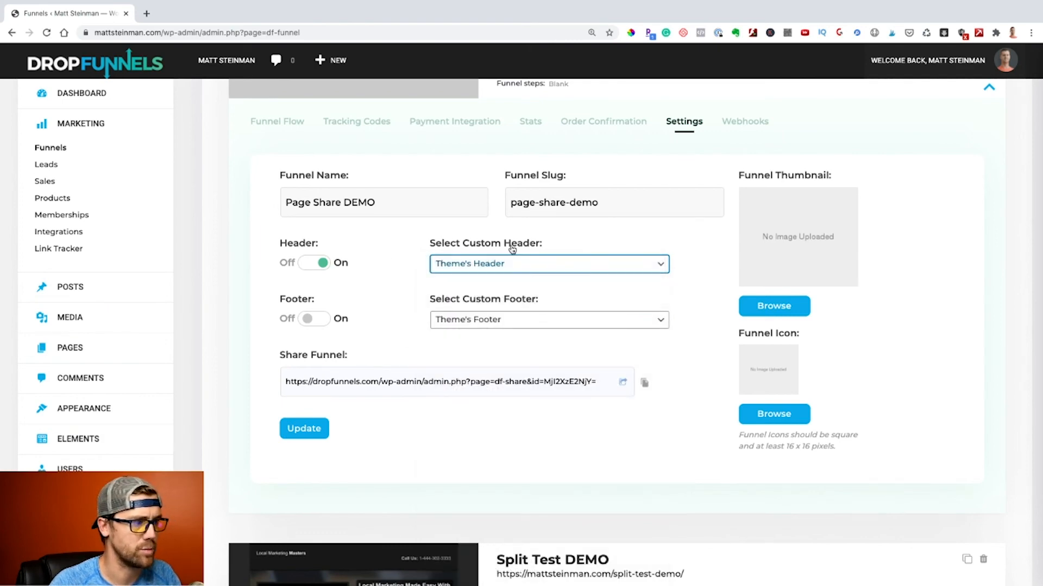
pyautogui.click(313, 263)
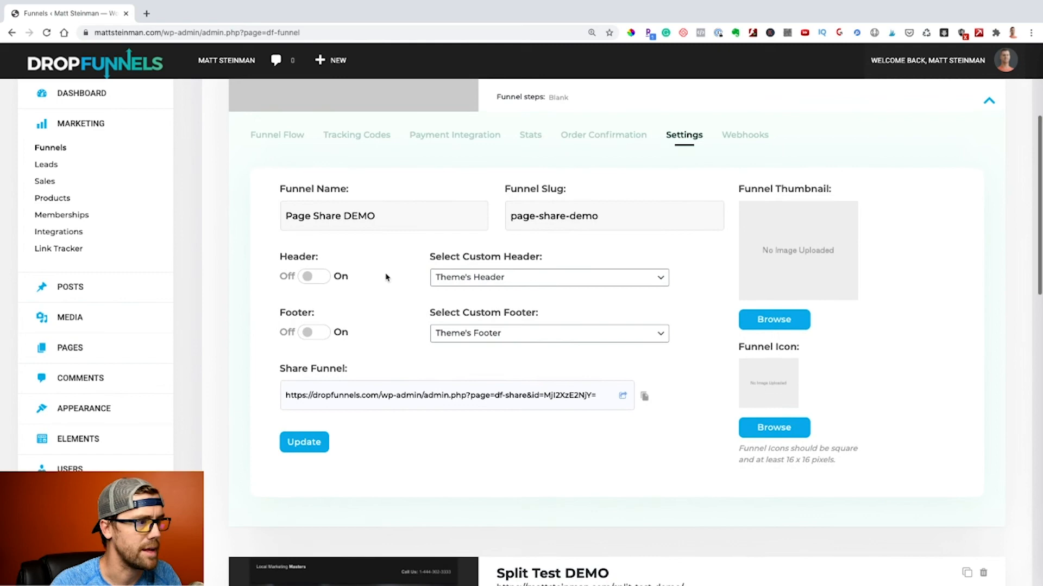
pyautogui.scroll(3)
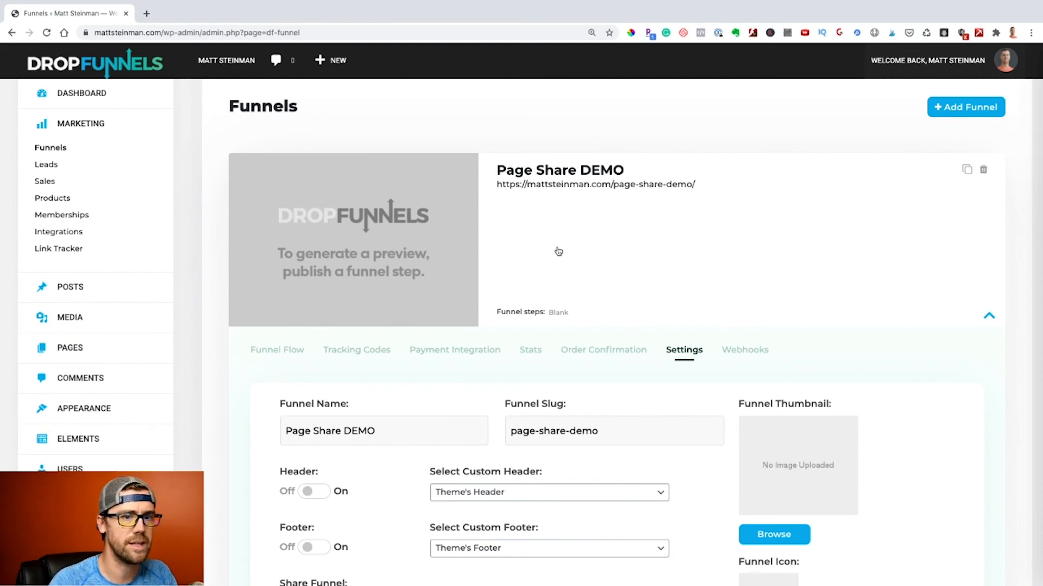
pyautogui.moveTo(988, 168)
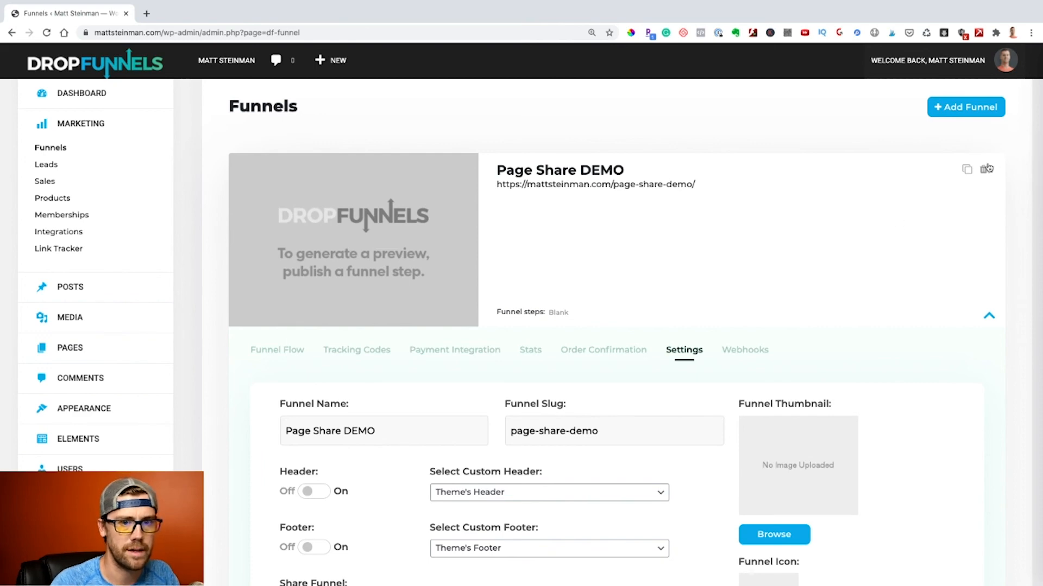
# Trash the Page Share DEMO funnel and confirm the deletion
pyautogui.click(988, 169)
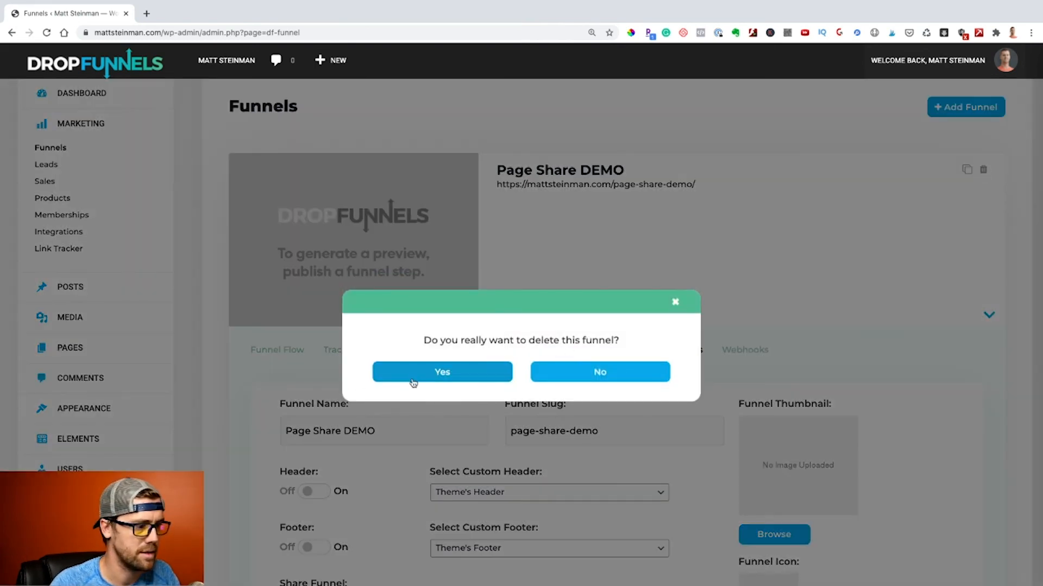
pyautogui.click(442, 371)
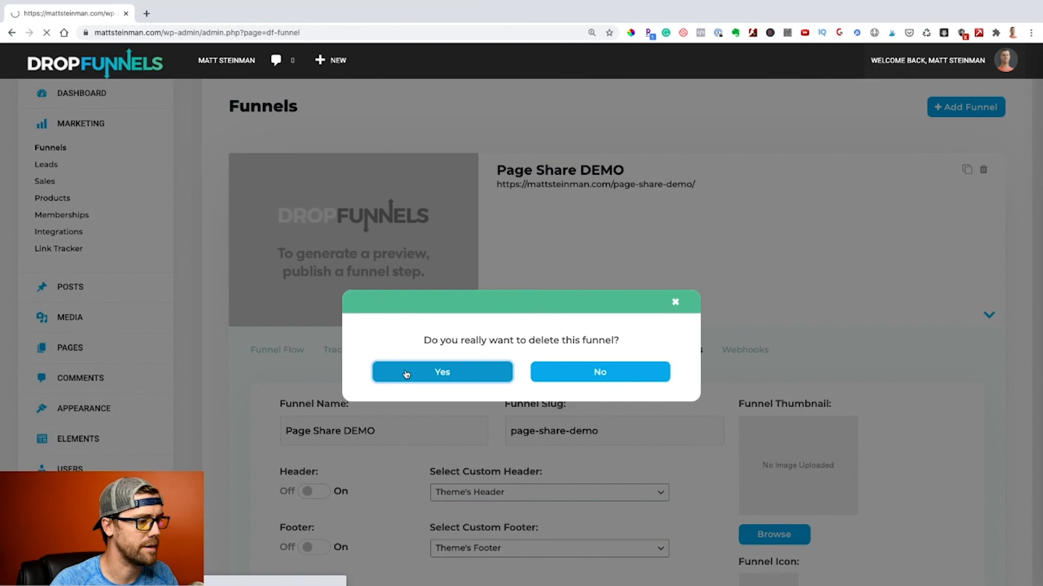
pyautogui.click(442, 371)
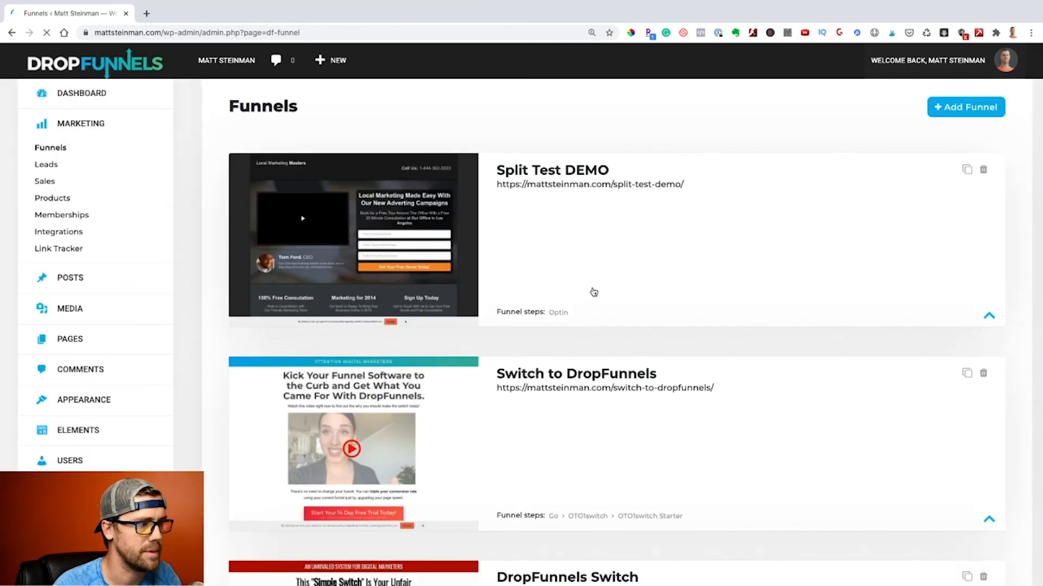
pyautogui.scroll(-3)
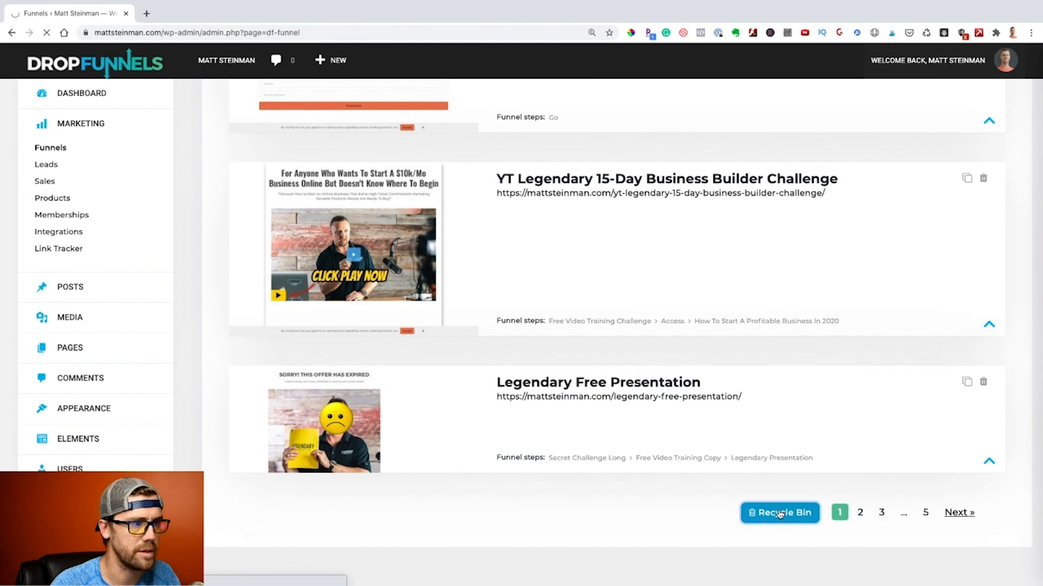
# Permanently remove Page Share DEMO from the Recycle Bin and confirm
pyautogui.click(780, 513)
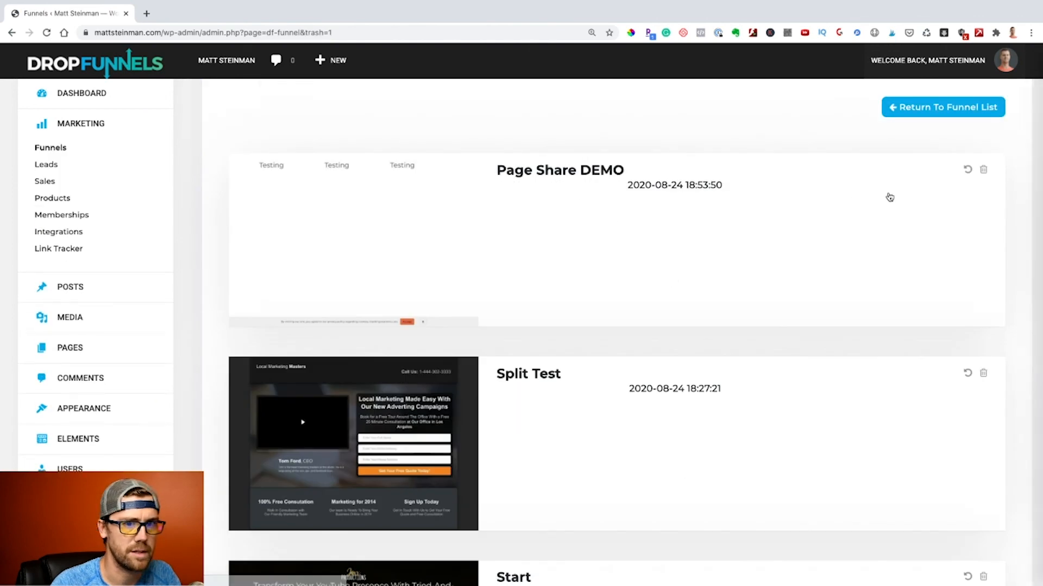
pyautogui.click(982, 169)
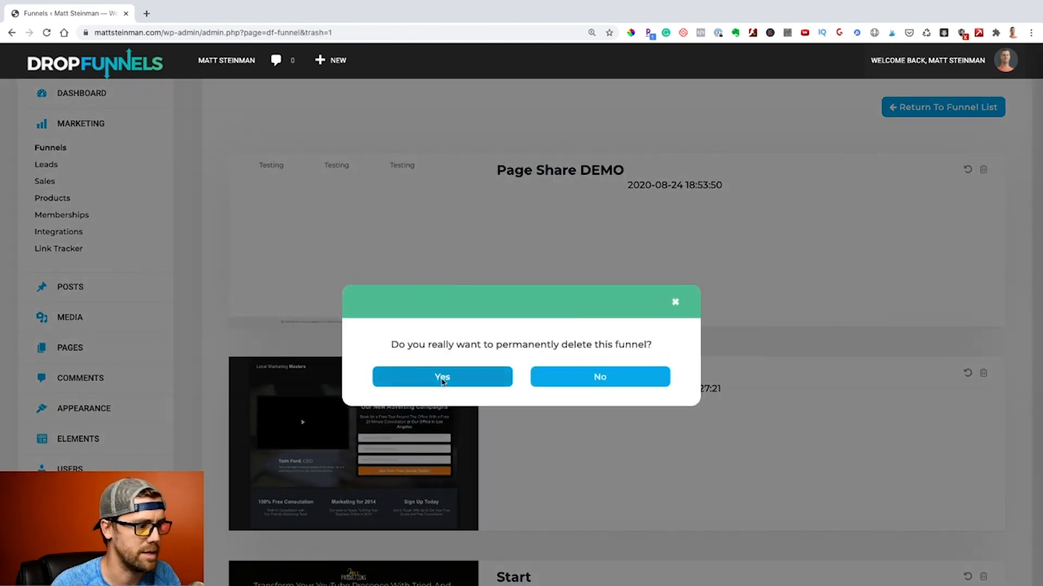
pyautogui.click(442, 377)
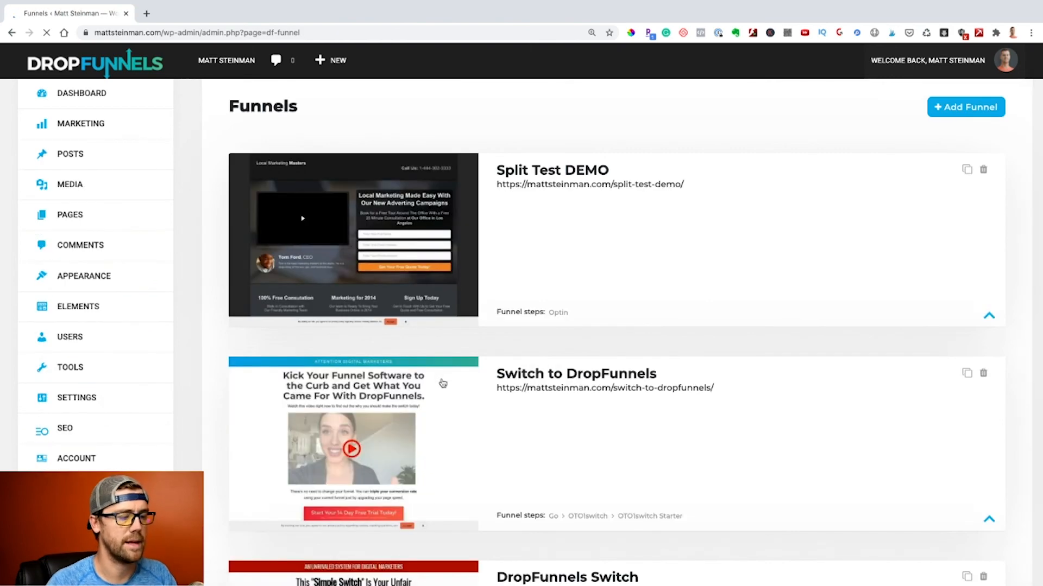
pyautogui.click(80, 123)
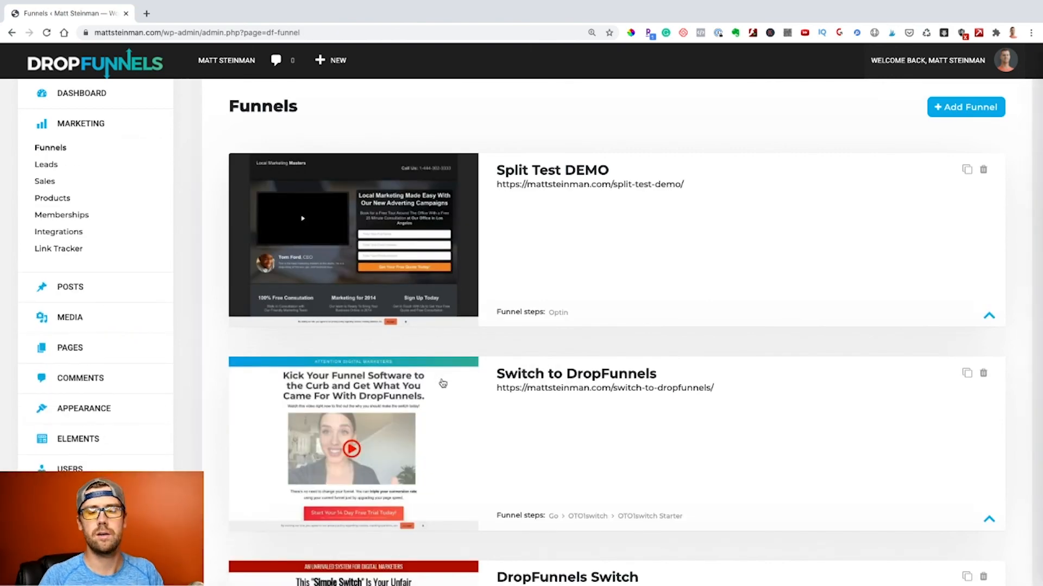